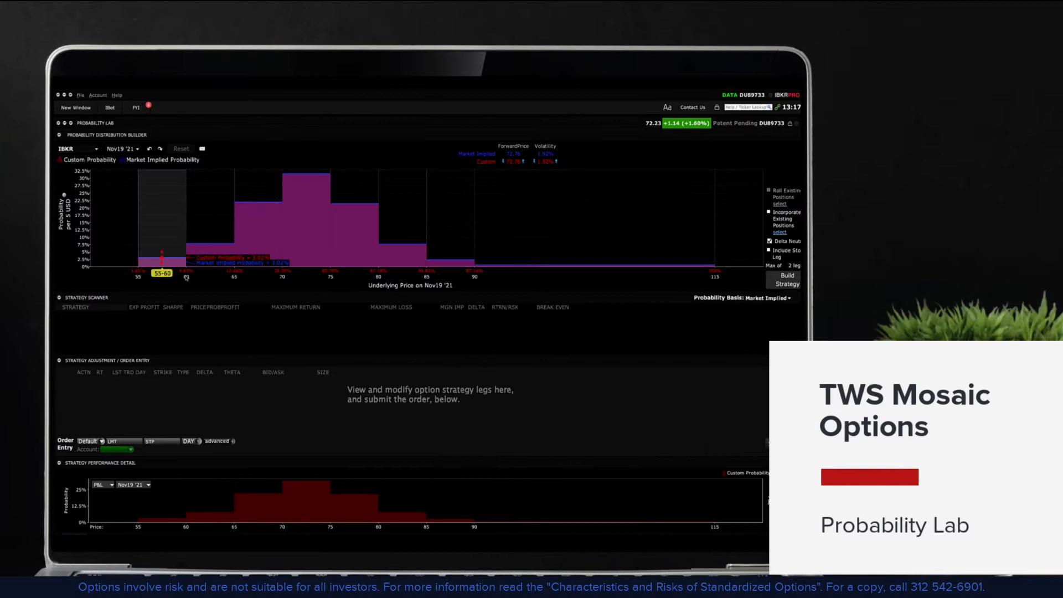
- Set Probability Lab's underlying to TSLA with the Oct22 '21 expiration
left_click(94, 148)
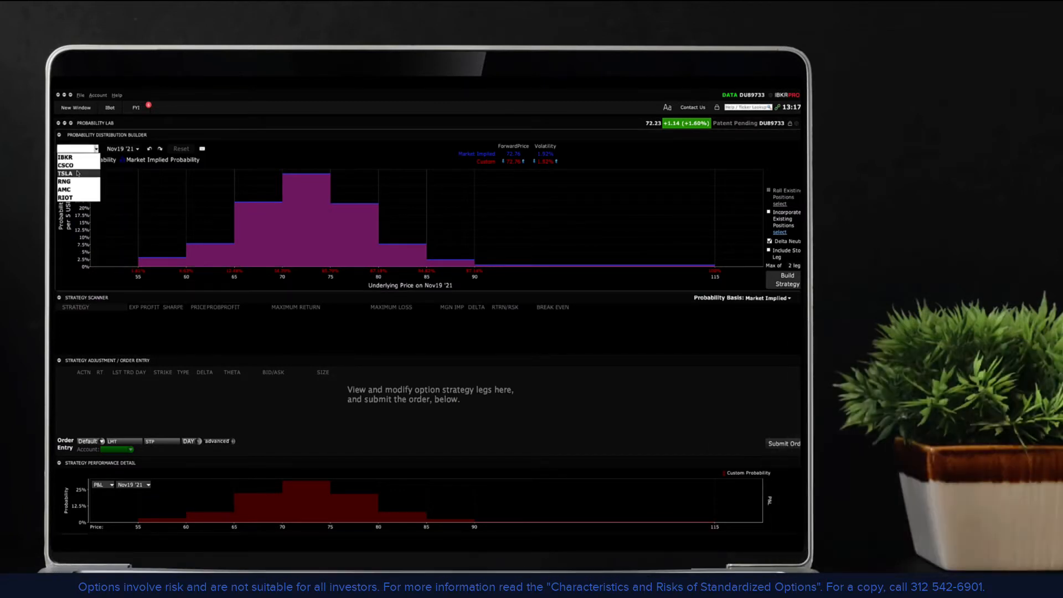
left_click(67, 172)
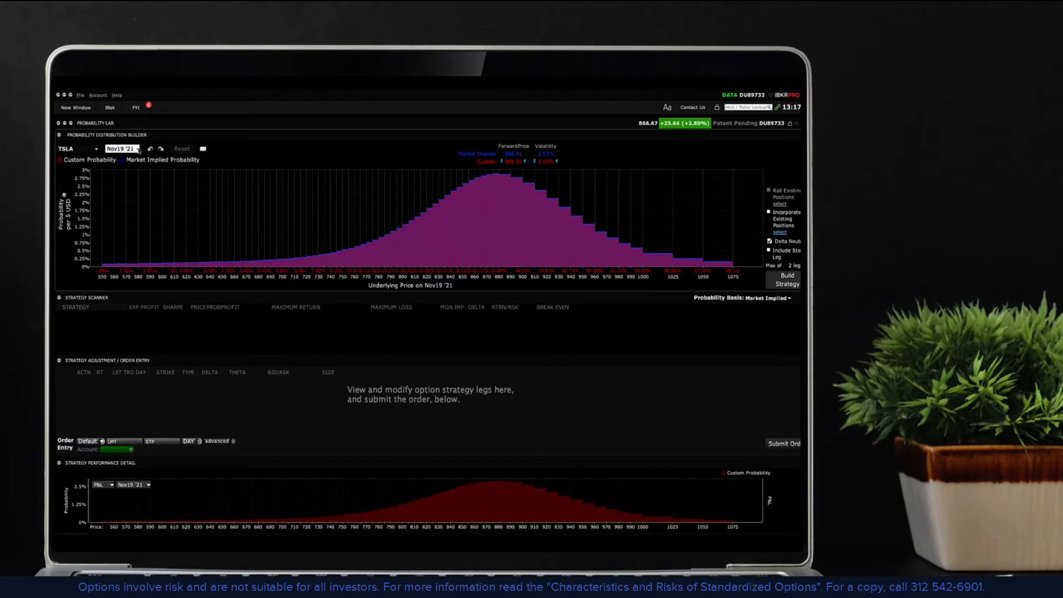
left_click(138, 149)
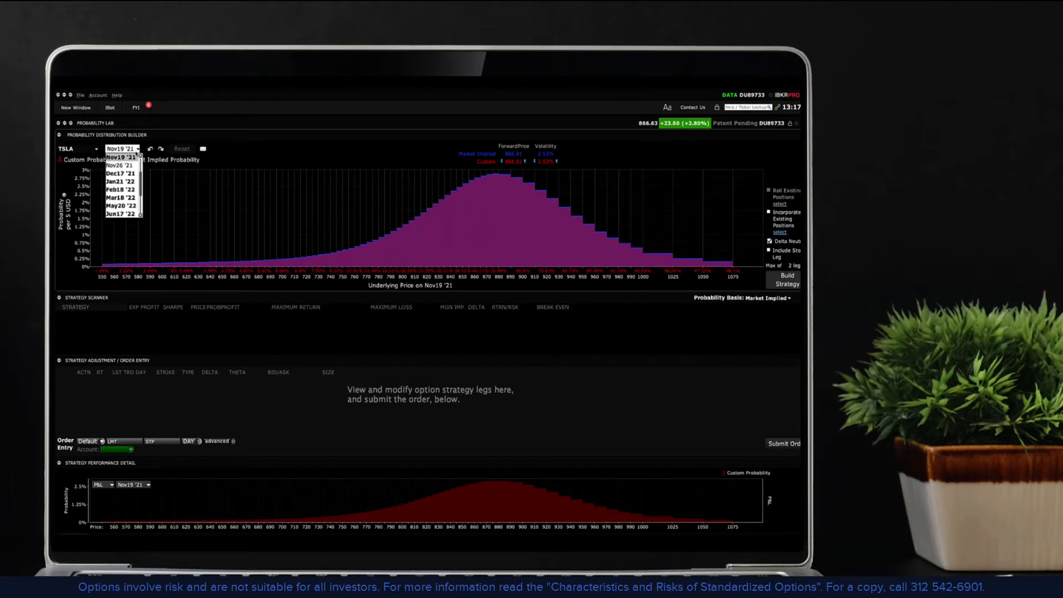
left_click(122, 148)
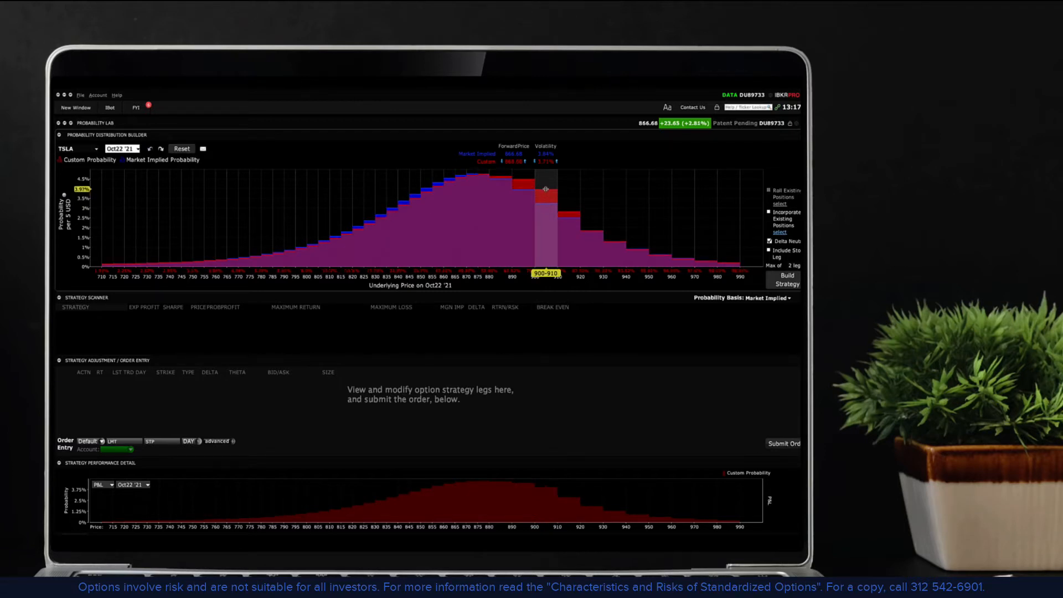
mouse_move(684, 216)
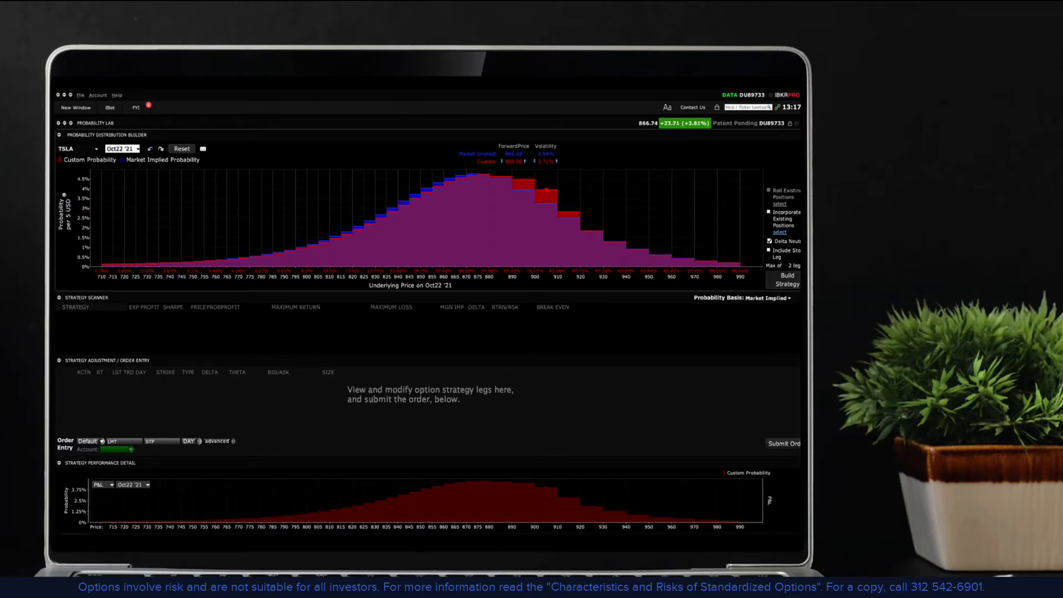
mouse_move(786, 276)
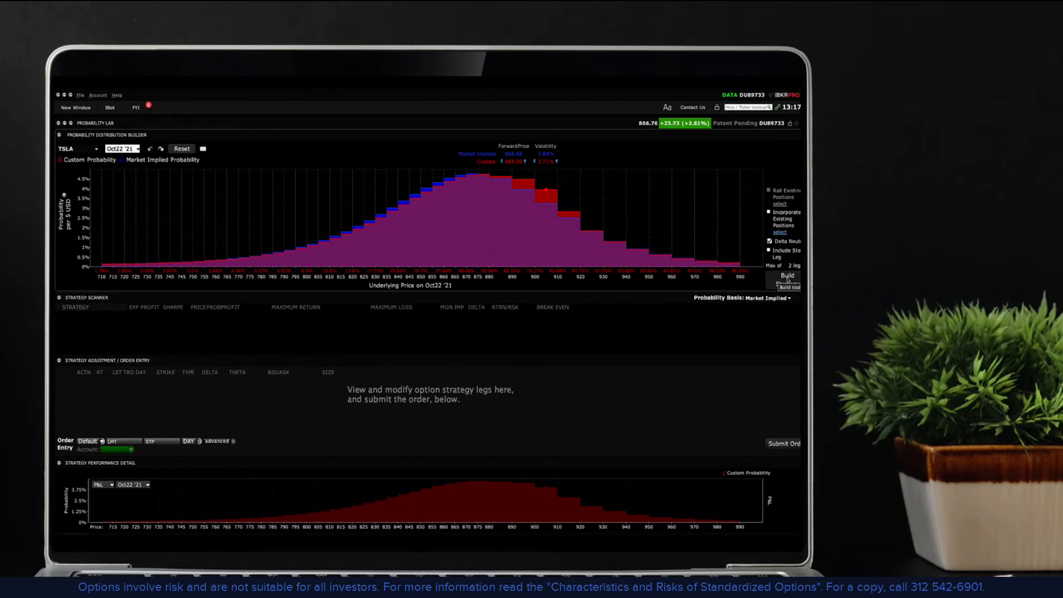
- Build strategies from the custom forecast and adjust the loaded call spread's limit price
left_click(787, 276)
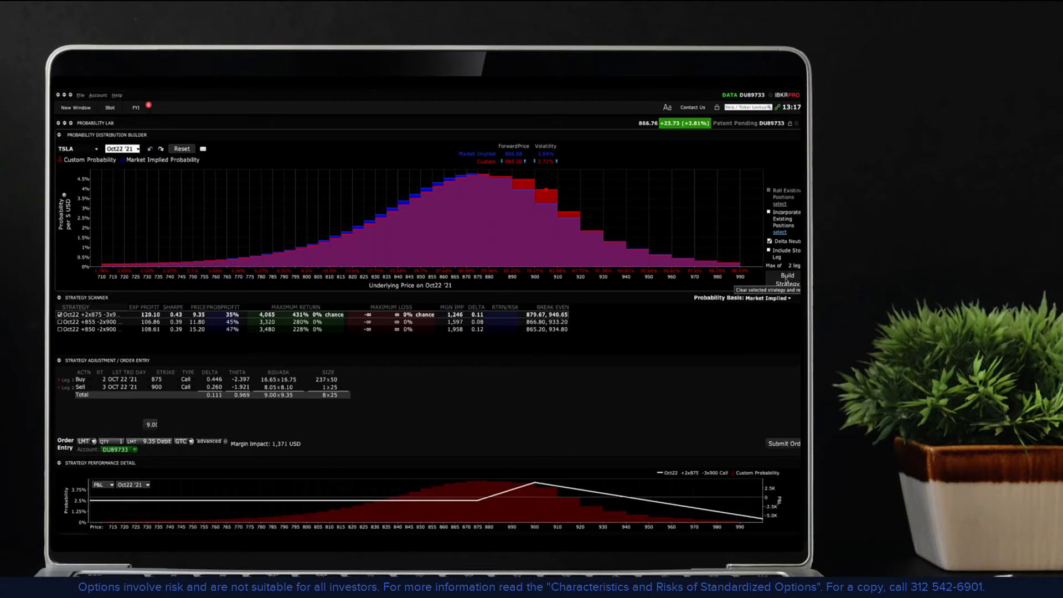
left_click(150, 425)
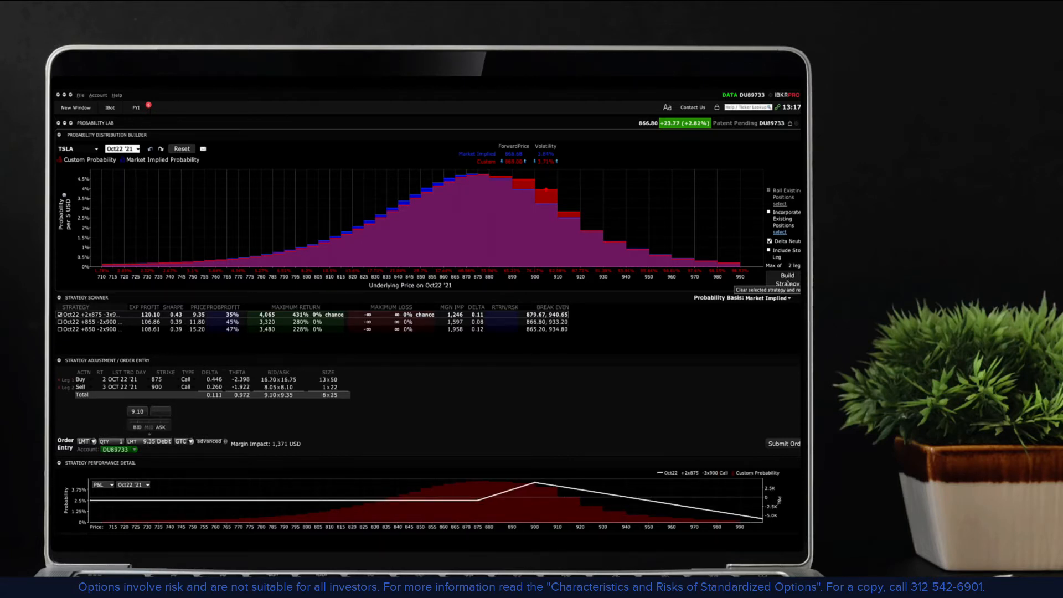
mouse_move(734, 481)
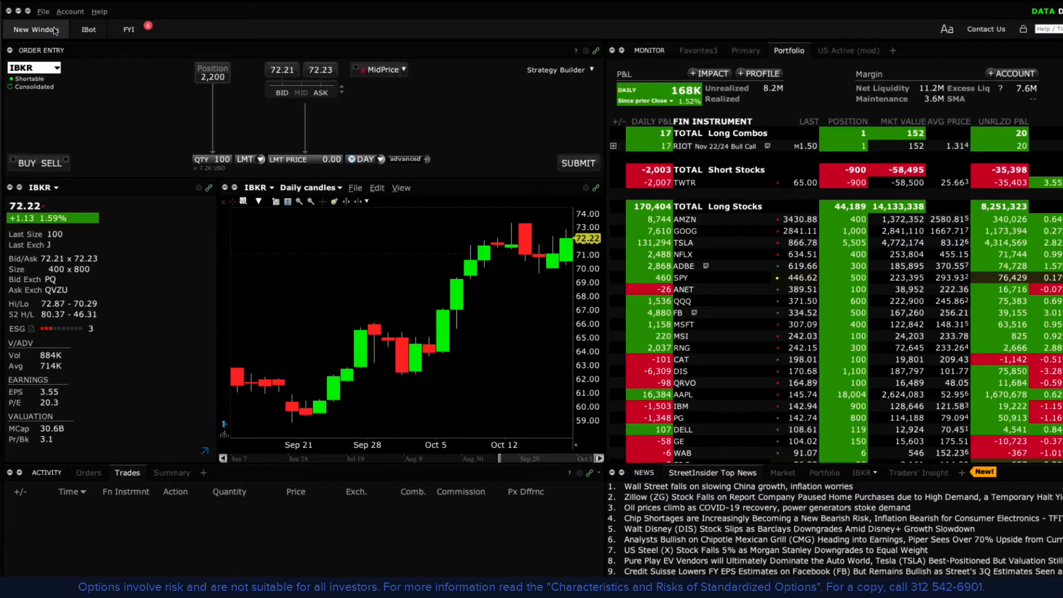
- Launch a new Probability Lab from the New Window tool list
left_click(36, 29)
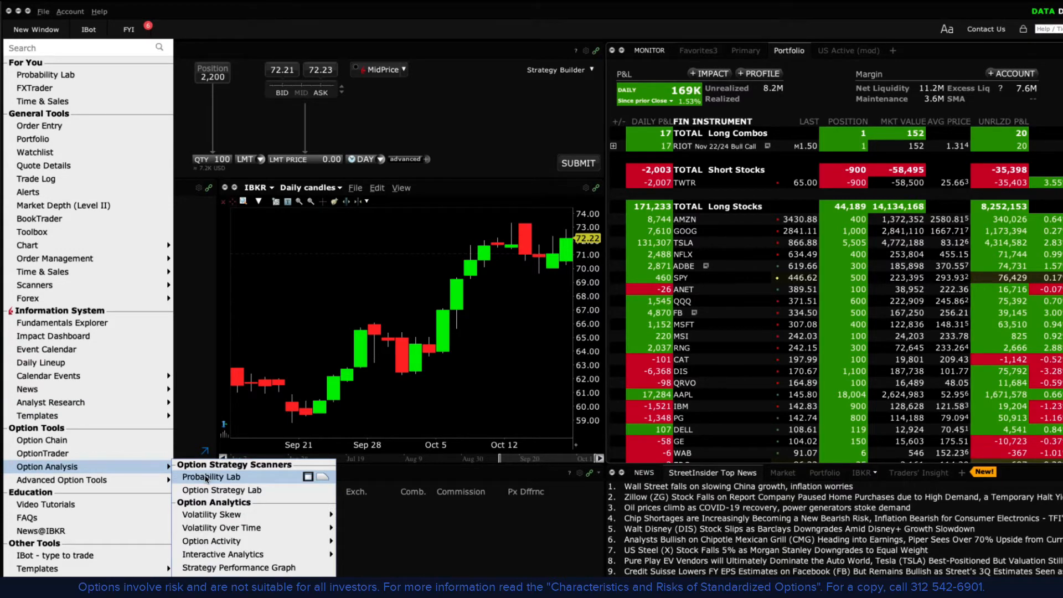
left_click(211, 477)
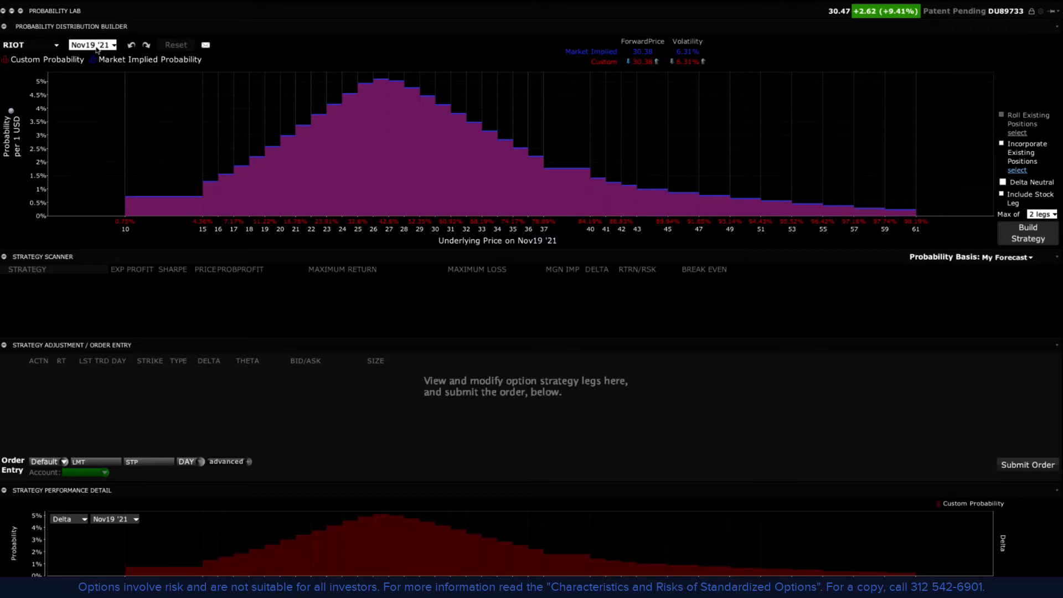
left_click(93, 44)
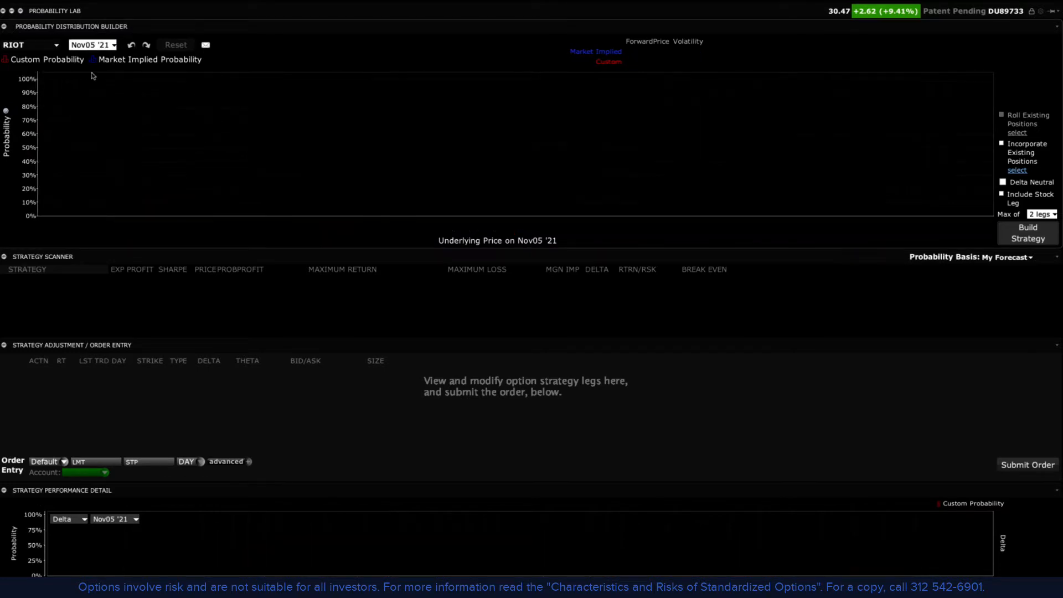
left_click(56, 45)
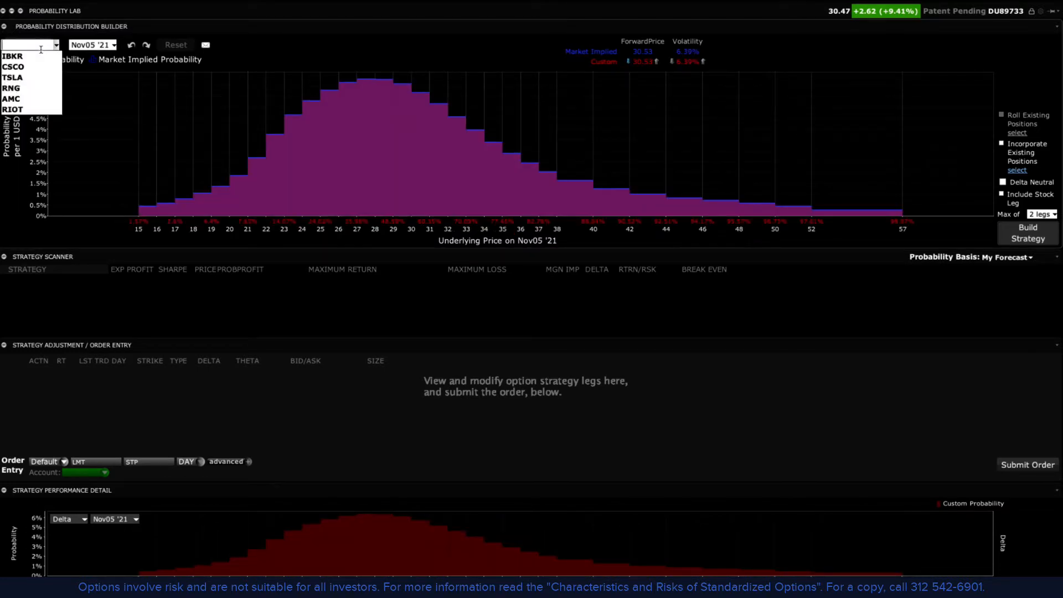
left_click(13, 110)
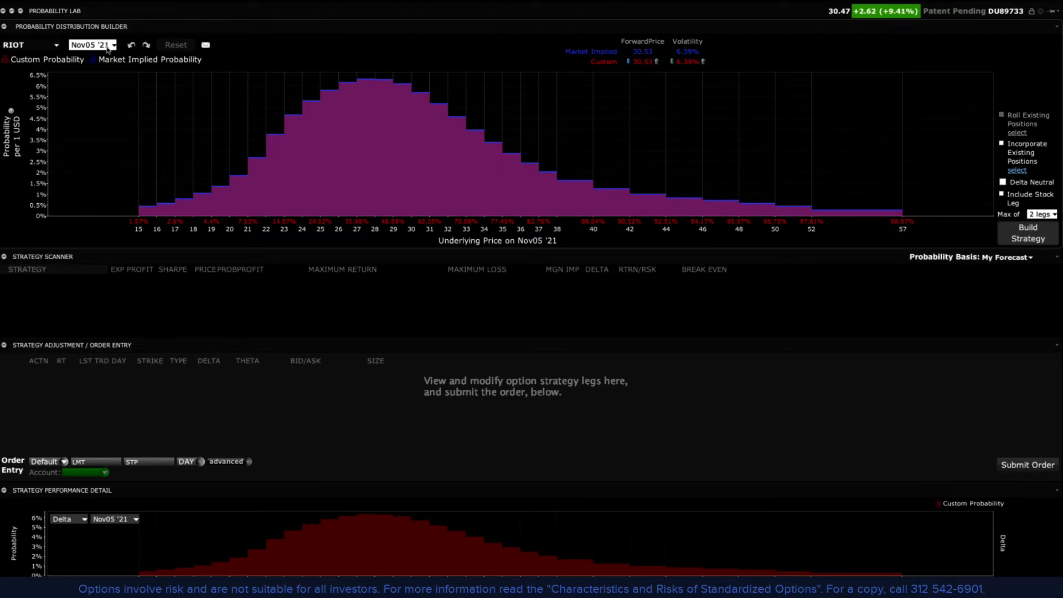
left_click(113, 44)
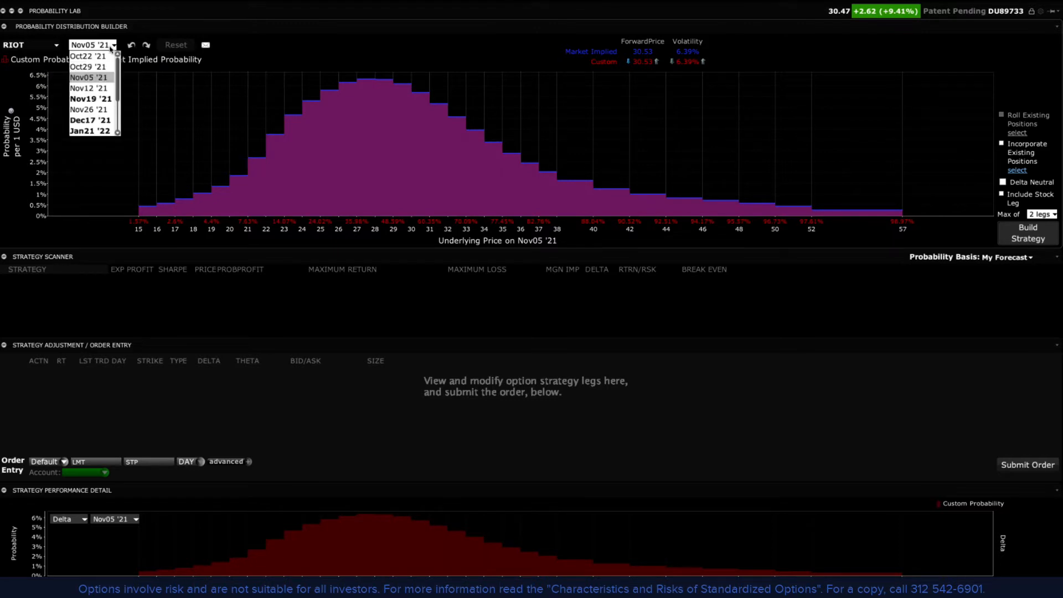
left_click(88, 98)
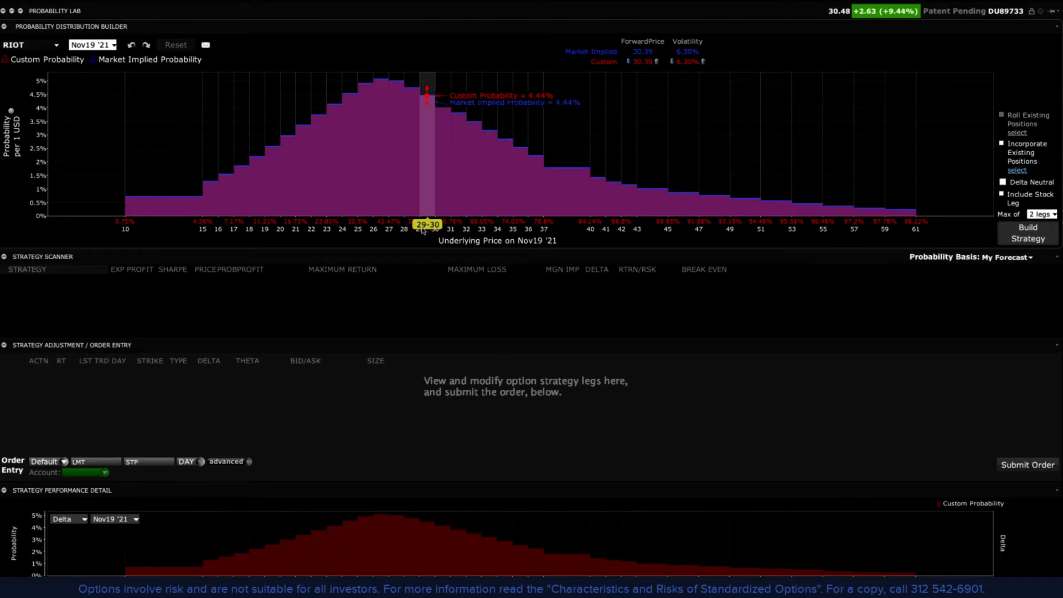
mouse_move(412, 223)
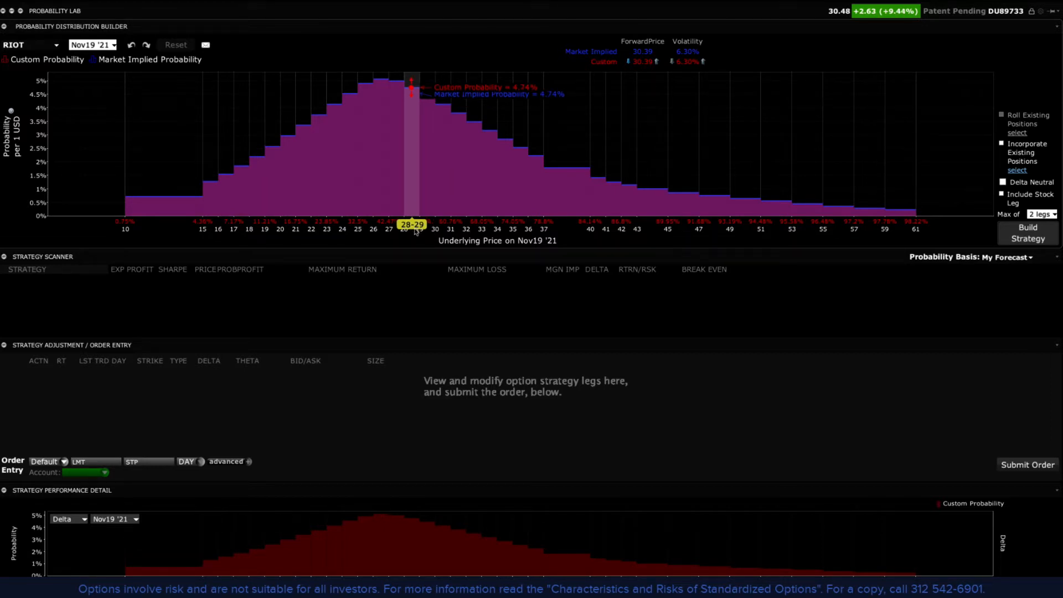
mouse_move(413, 243)
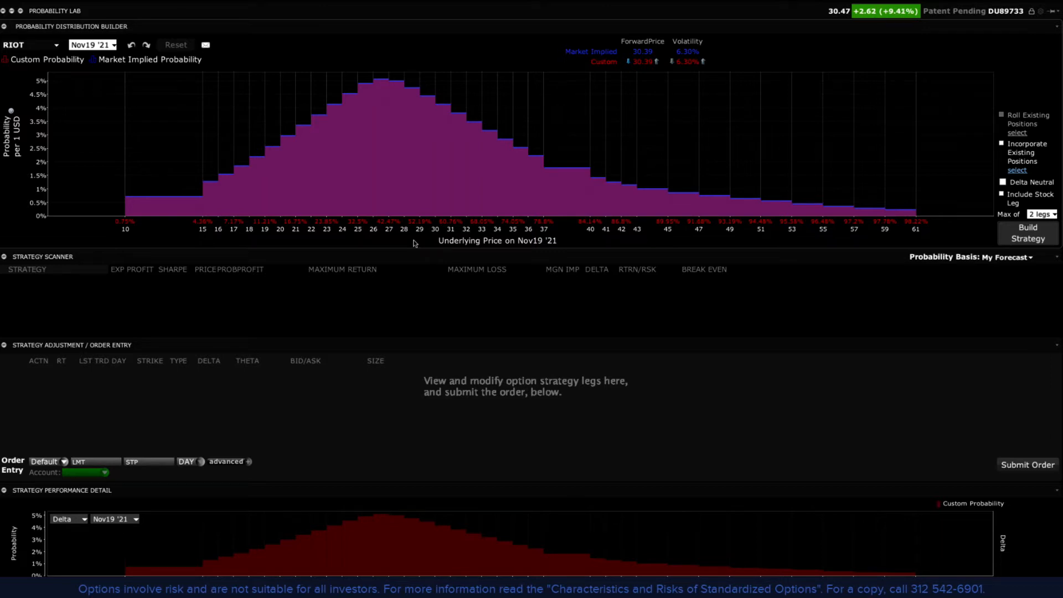
mouse_move(425, 29)
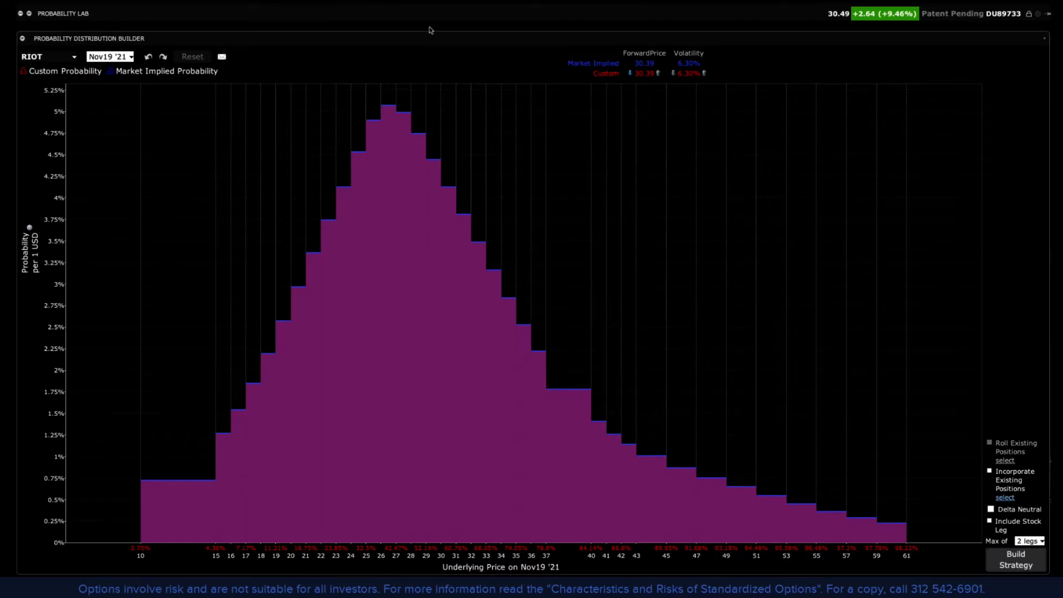
mouse_move(370, 50)
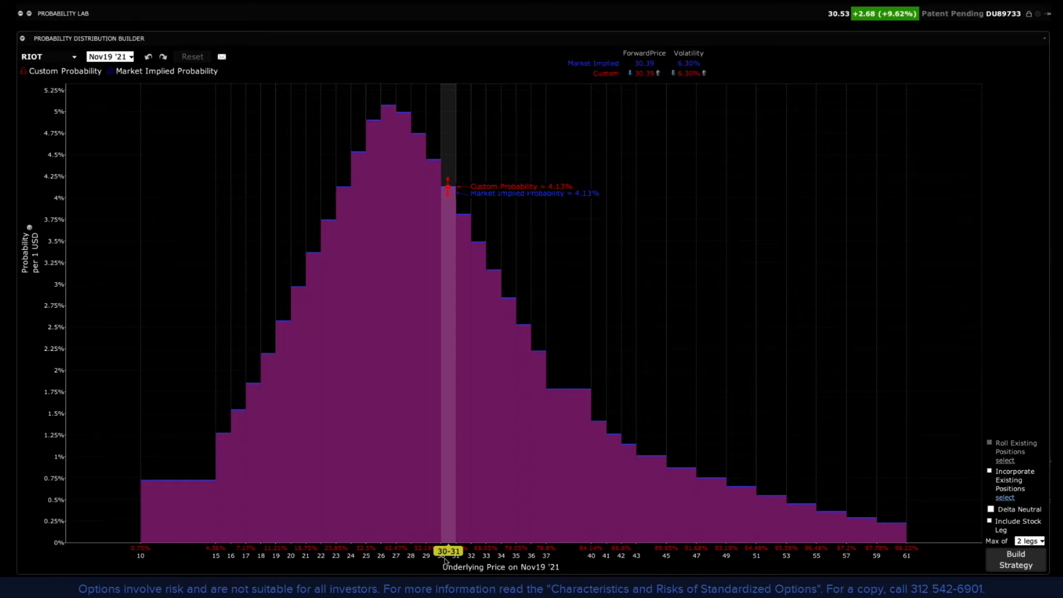
mouse_move(120, 178)
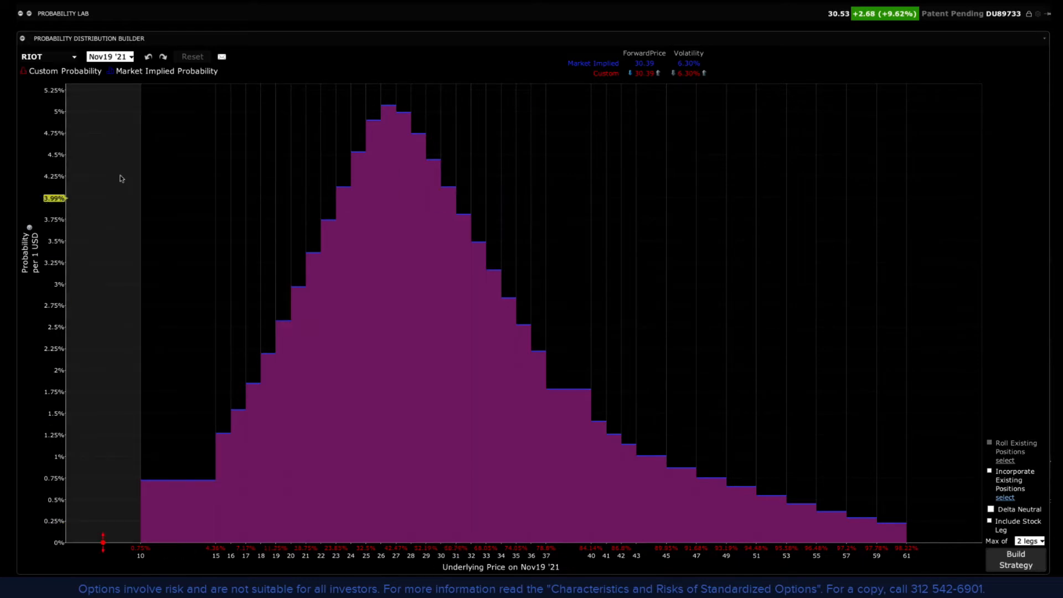
- Set Probability Lab's underlying to TSLA with the Dec17 '21 expiration
left_click(48, 56)
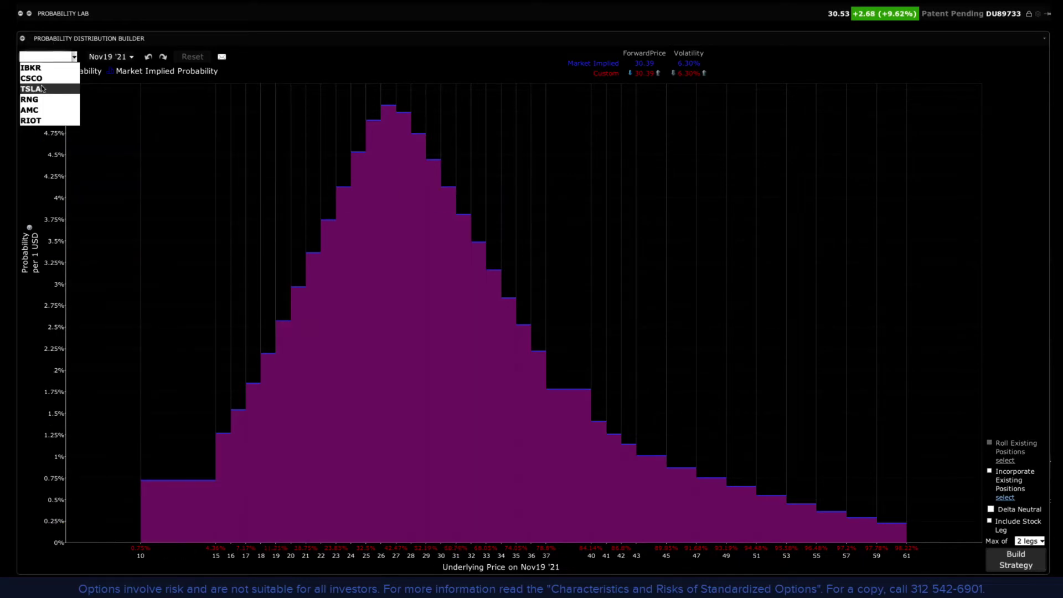
left_click(31, 89)
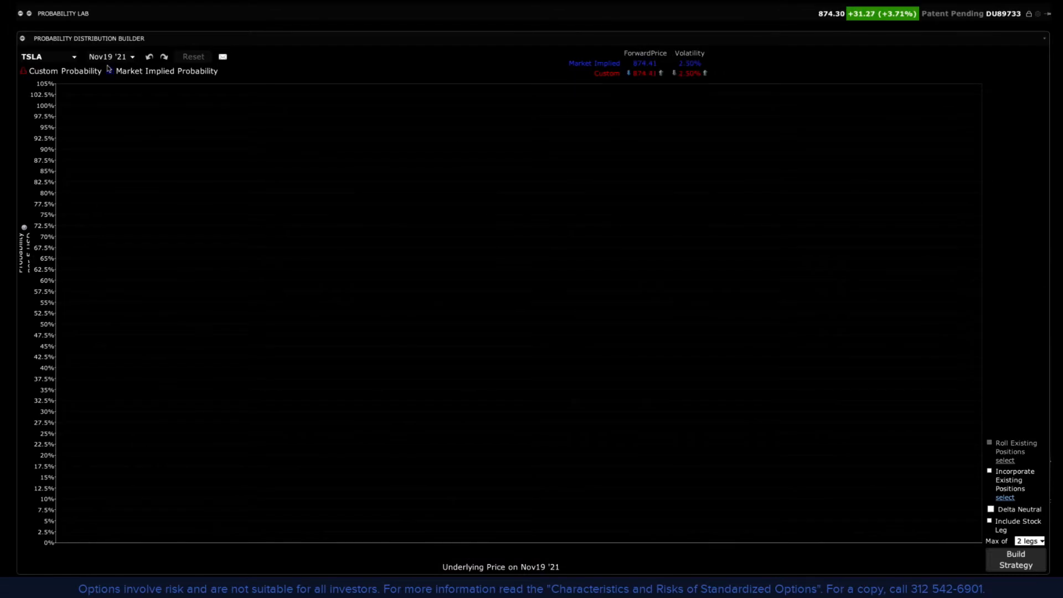
left_click(110, 56)
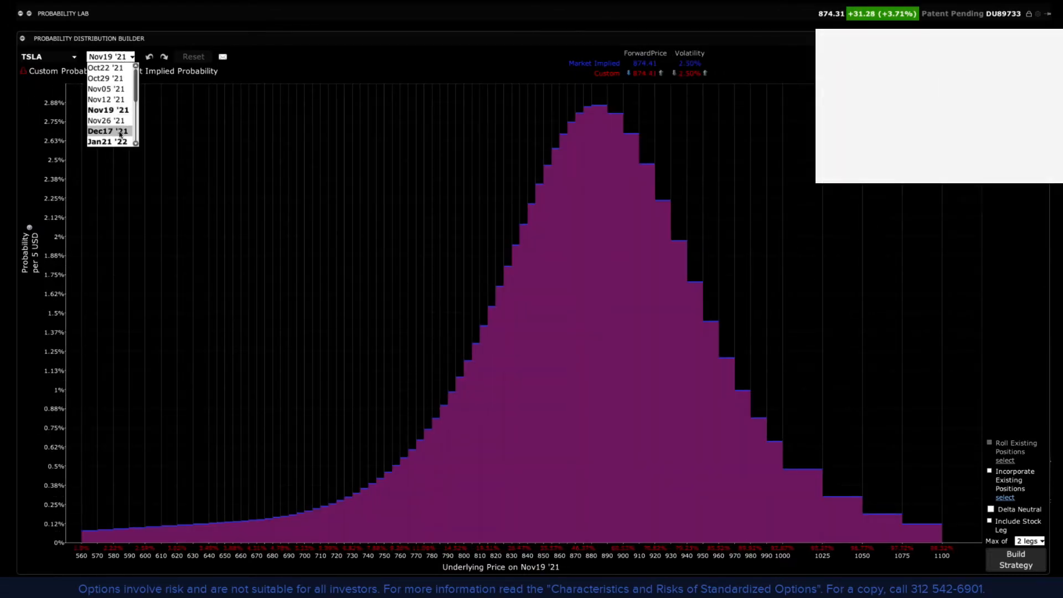
left_click(108, 131)
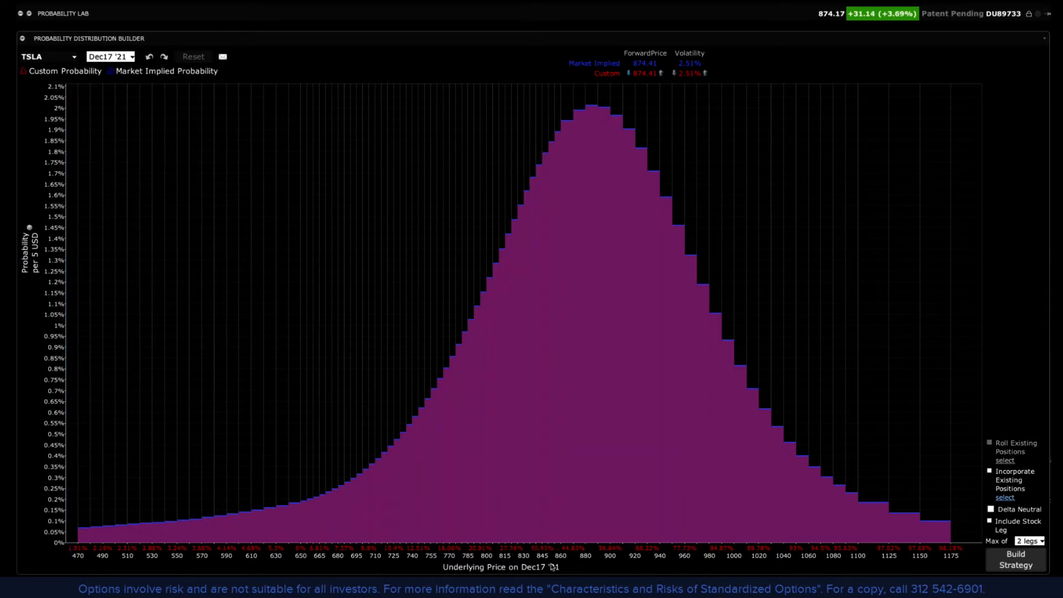
mouse_move(574, 567)
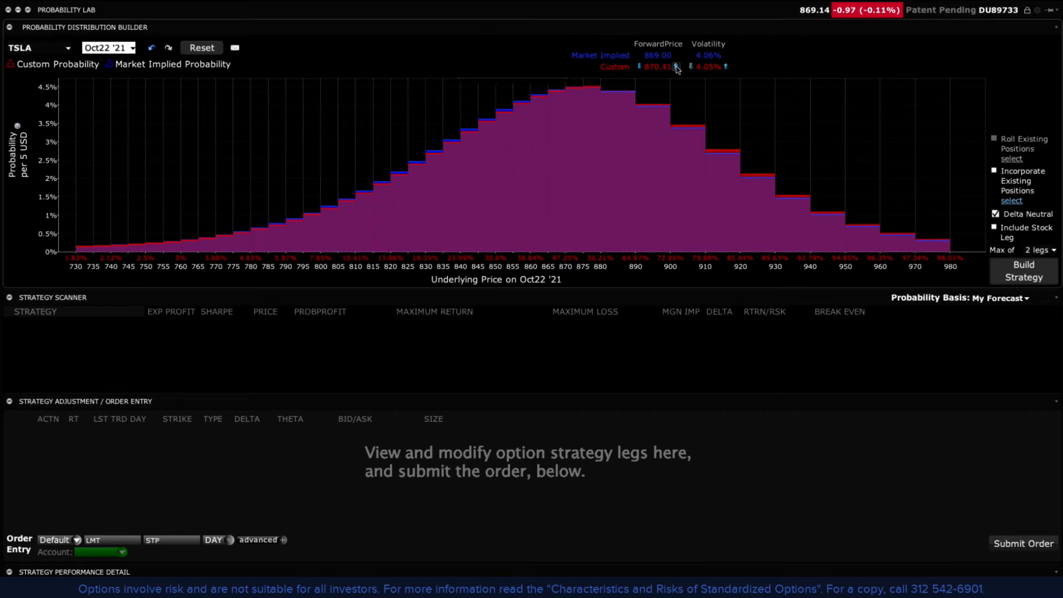
left_click(675, 66)
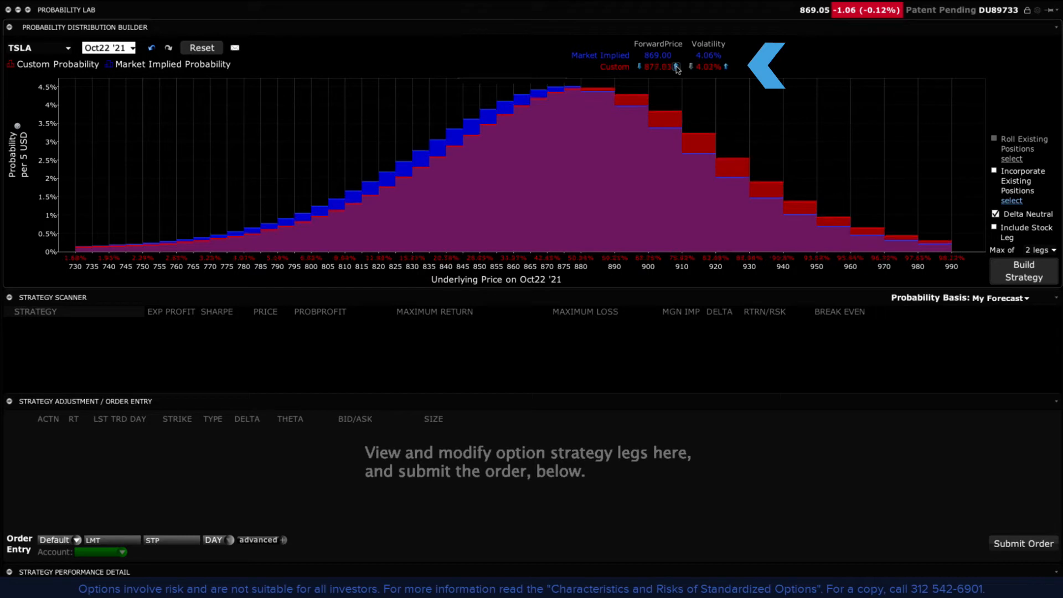
left_click(675, 67)
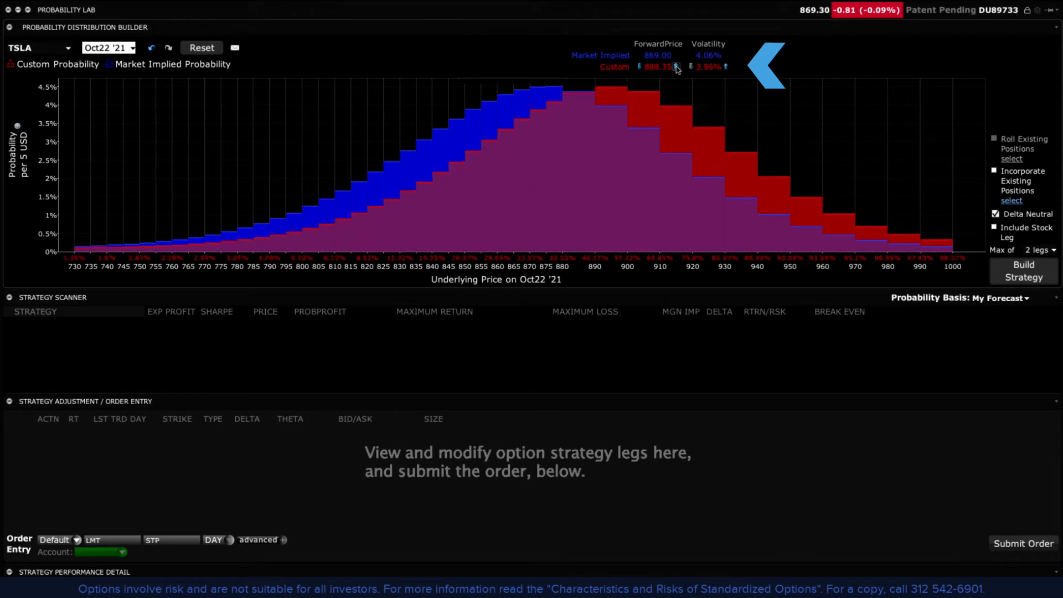
left_click(690, 66)
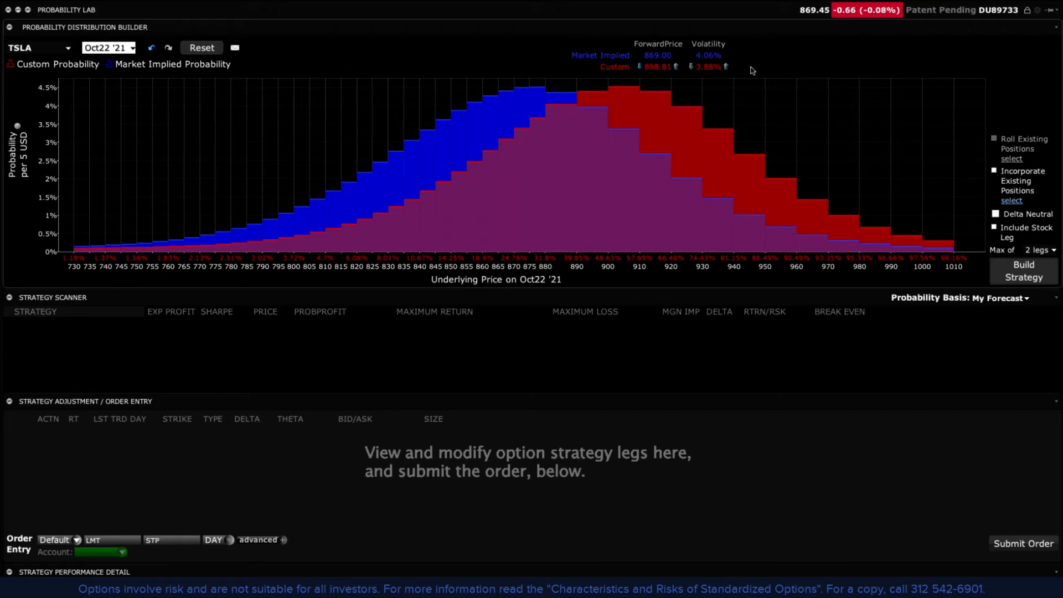
mouse_move(753, 70)
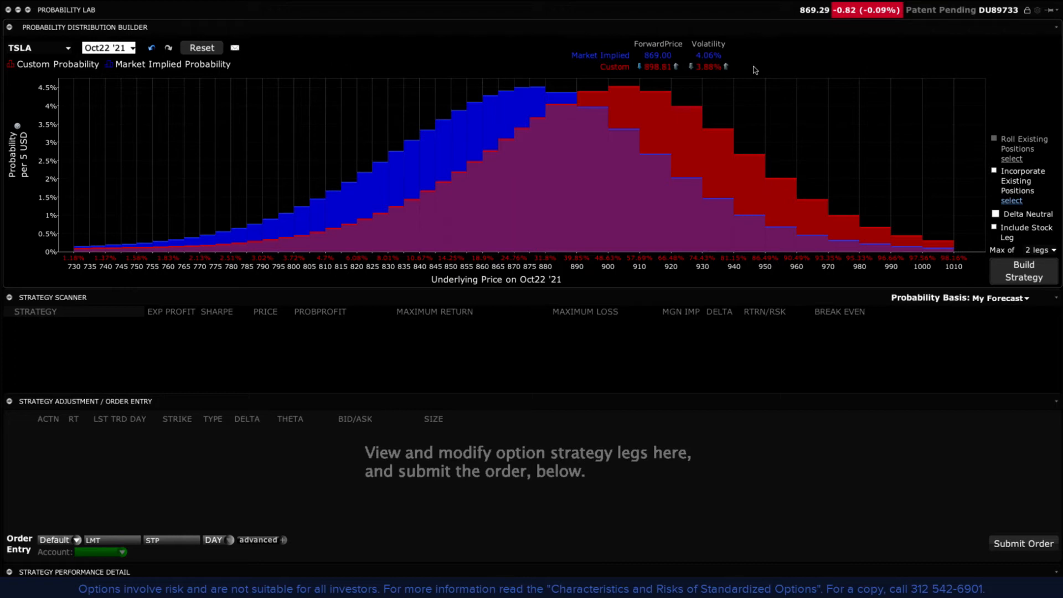
mouse_move(465, 48)
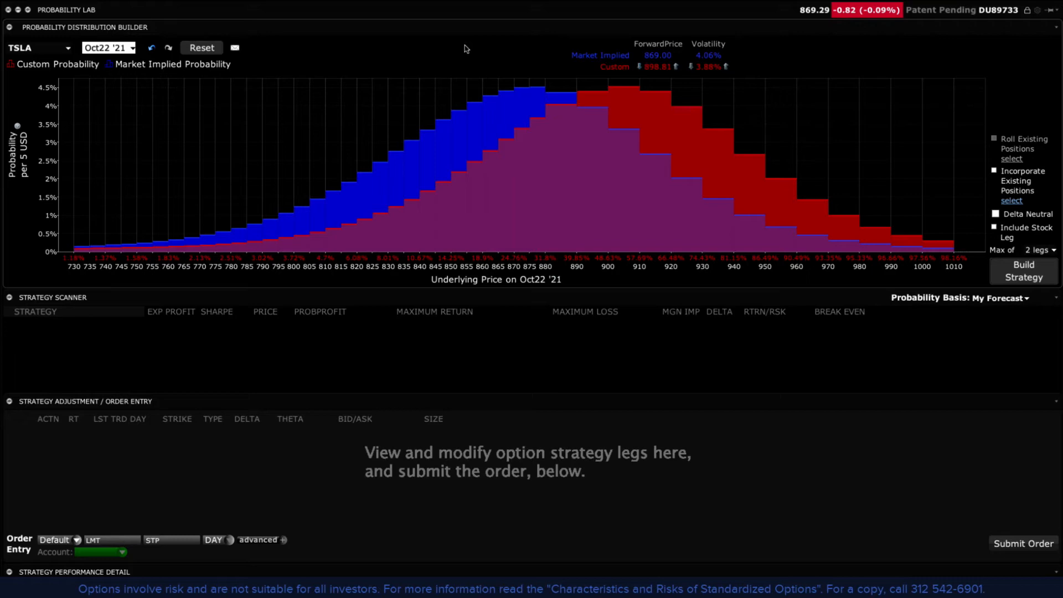
mouse_move(453, 35)
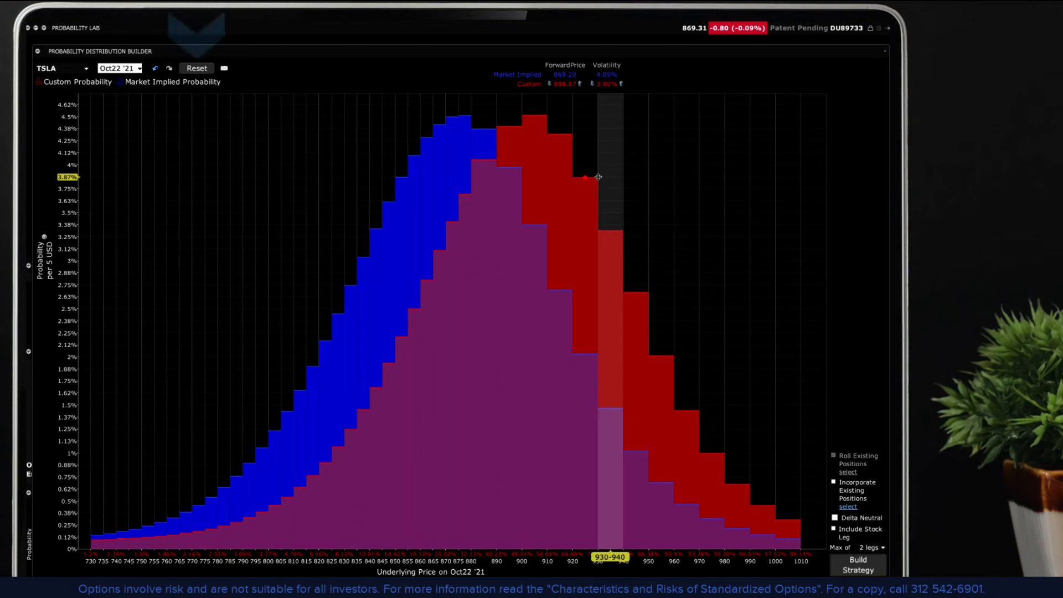
- Set the 930–940 bar of the custom TSLA distribution to about 3.87%
left_click(197, 67)
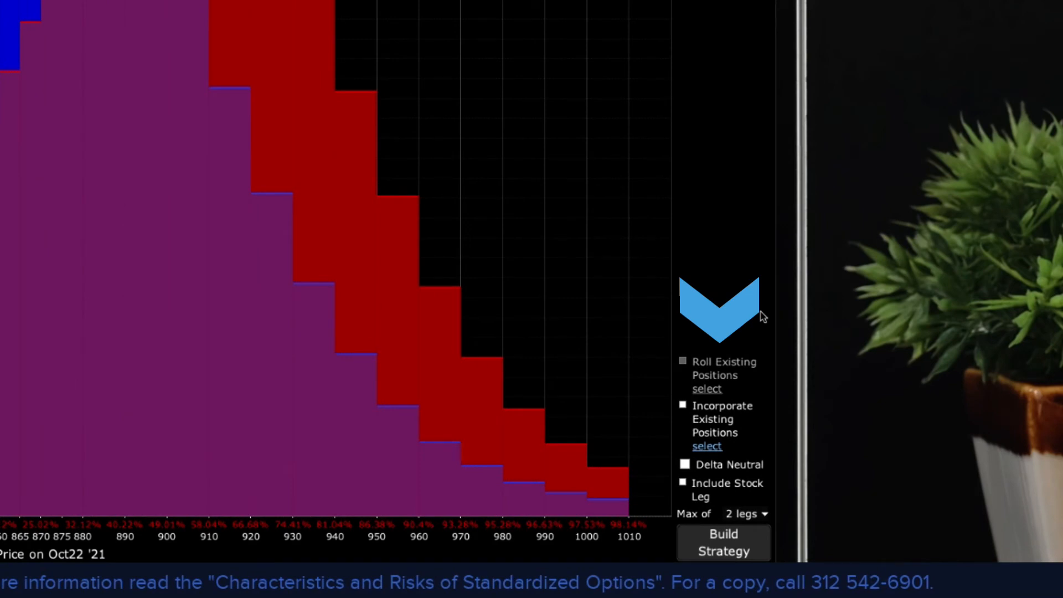
mouse_move(763, 316)
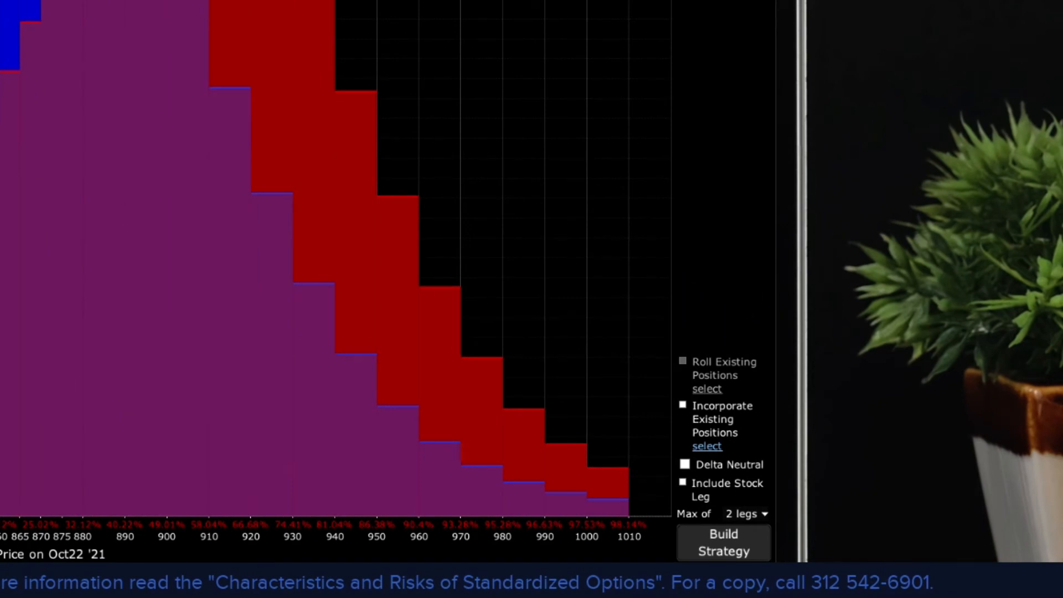
left_click(744, 513)
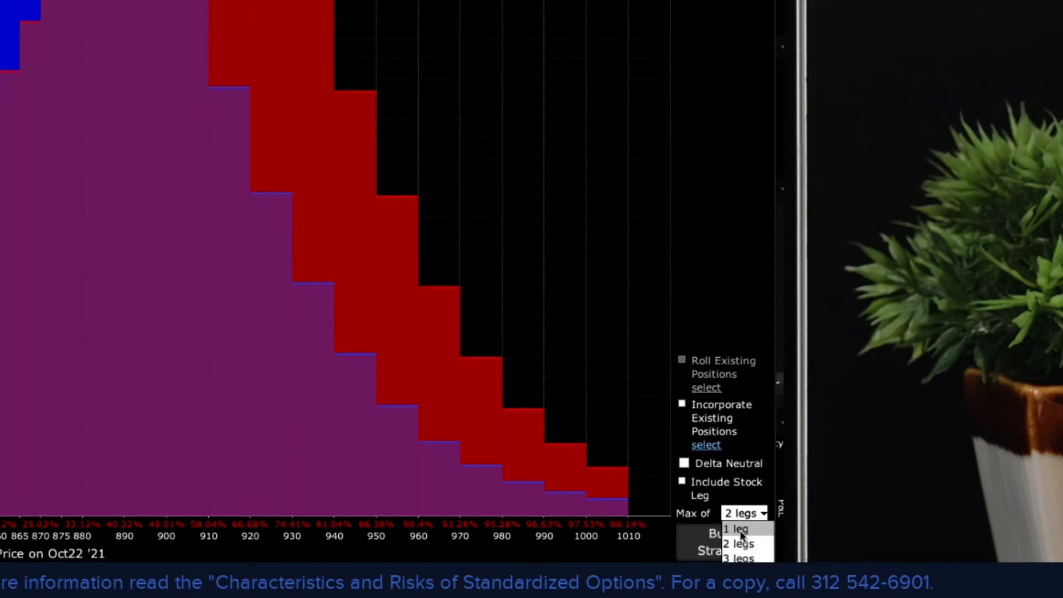
left_click(737, 542)
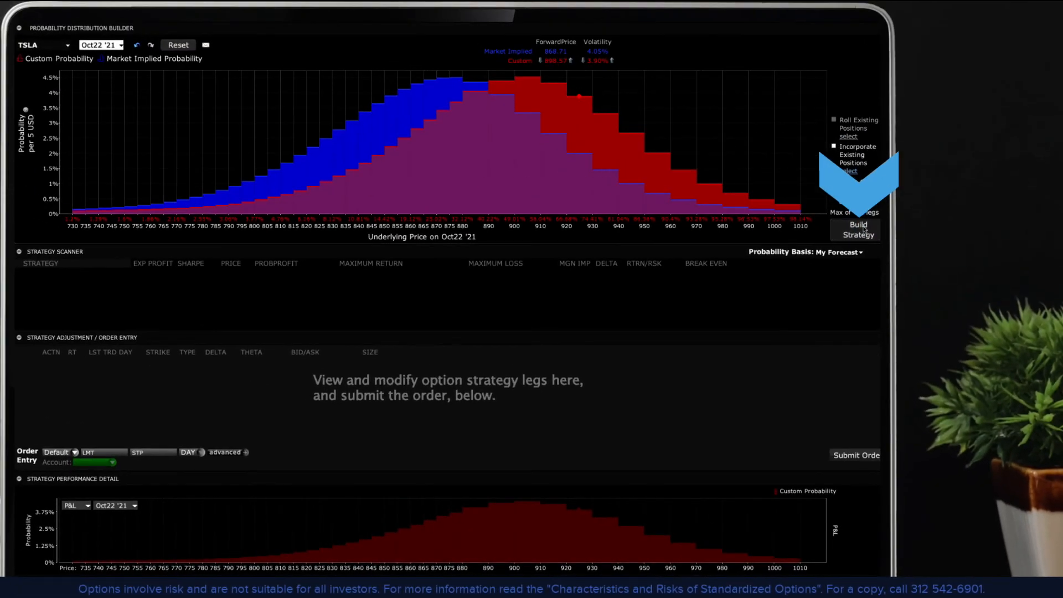
- Build two-leg strategies from the custom forecast and review the loaded +3x870/-4x970 call spread
left_click(857, 230)
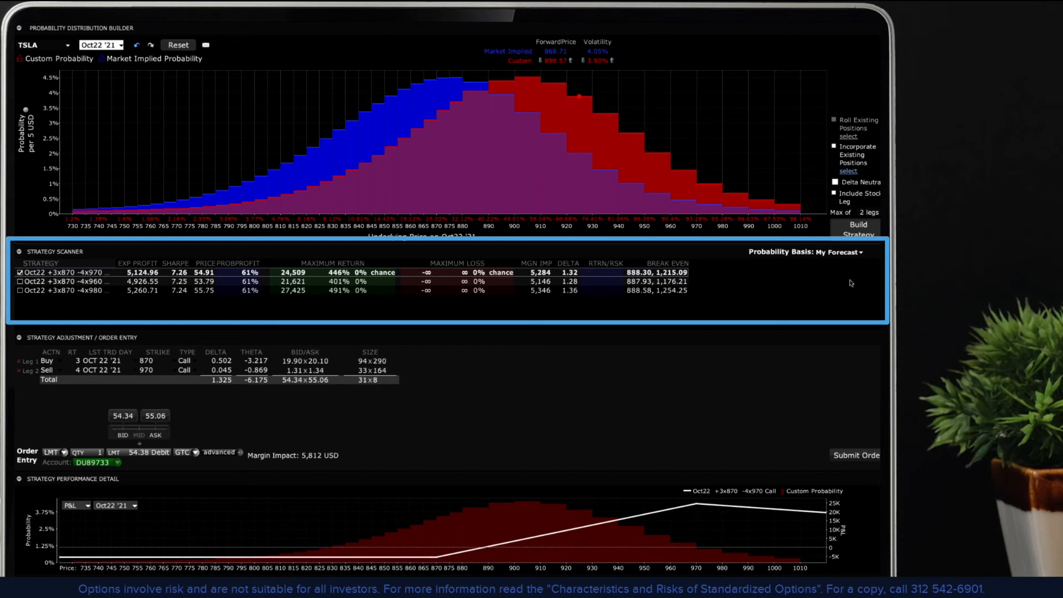
mouse_move(363, 163)
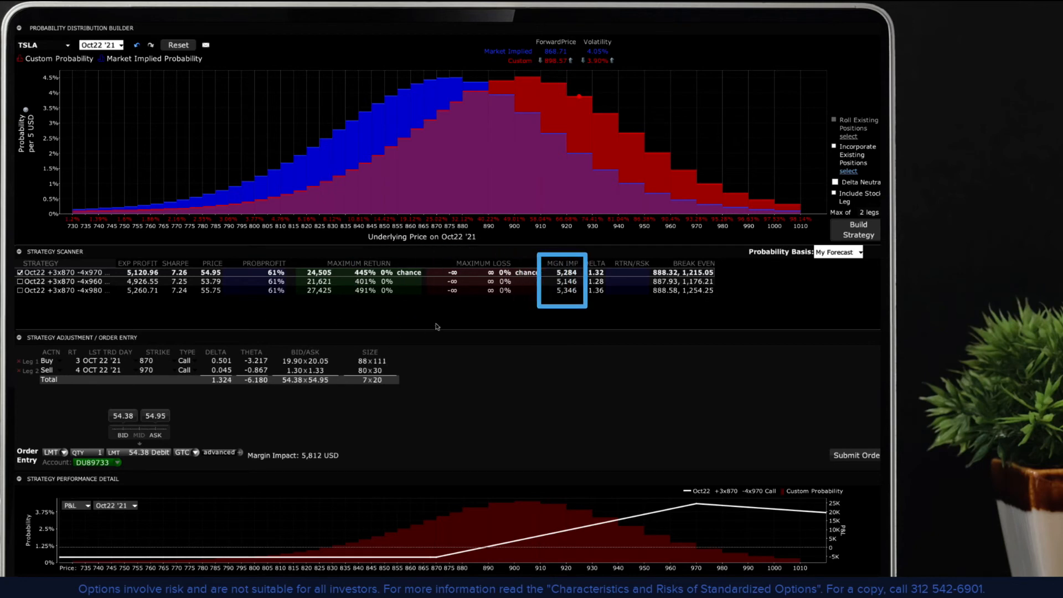
left_click(613, 280)
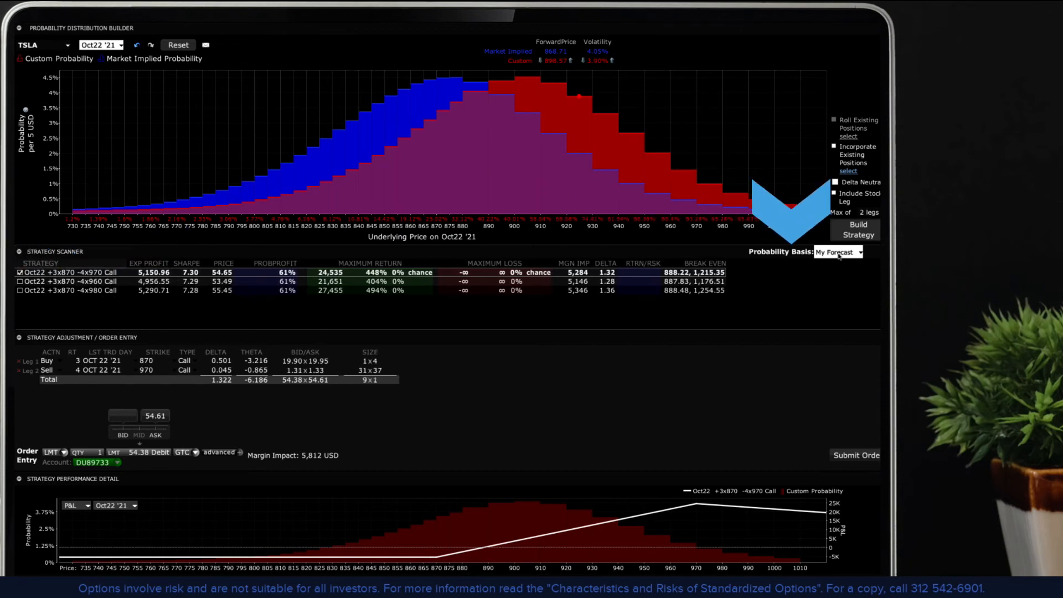
left_click(839, 251)
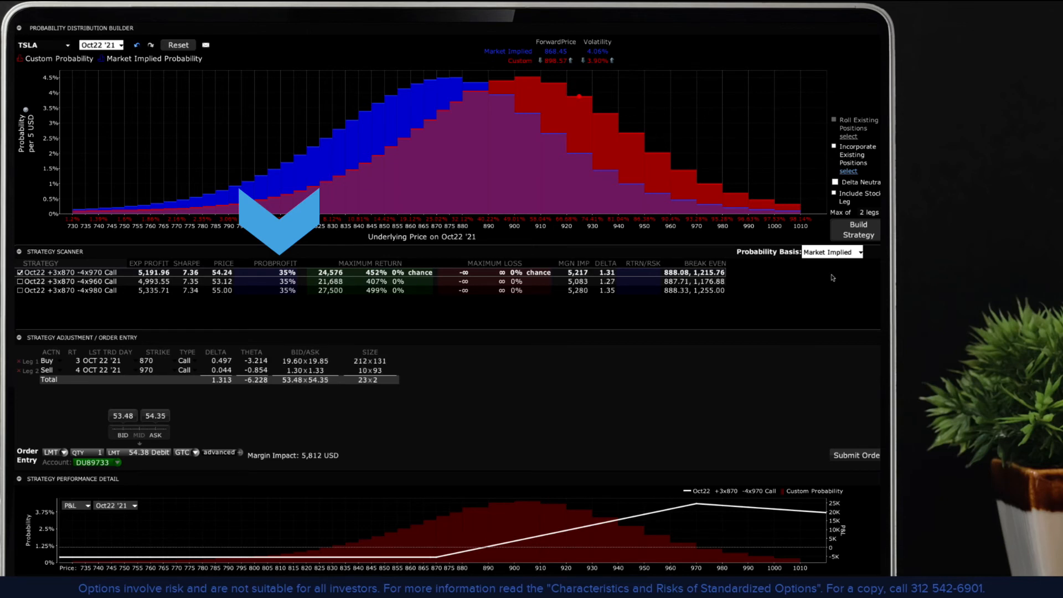
left_click(831, 251)
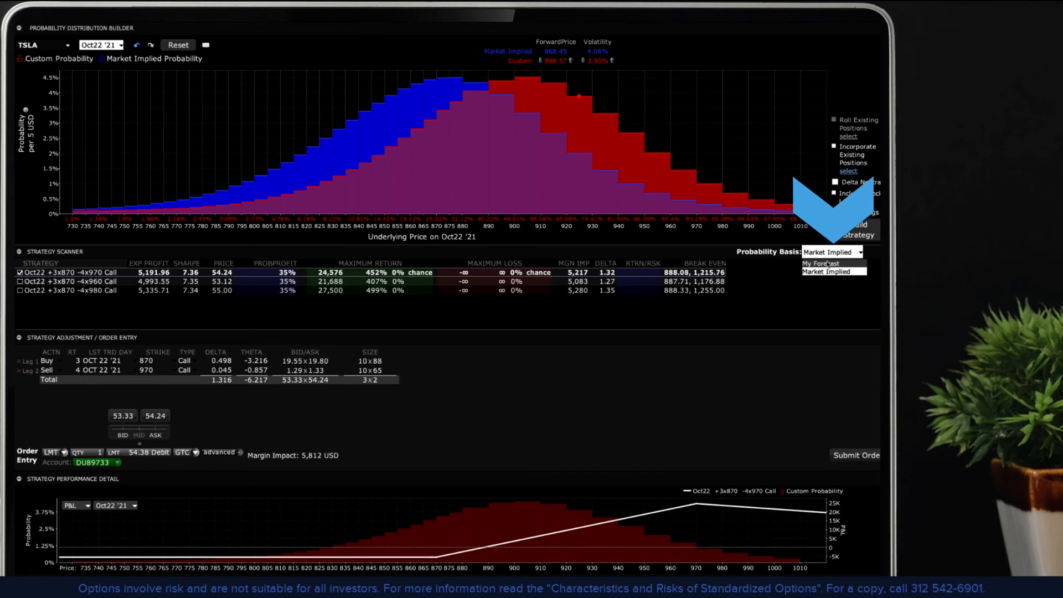
left_click(820, 264)
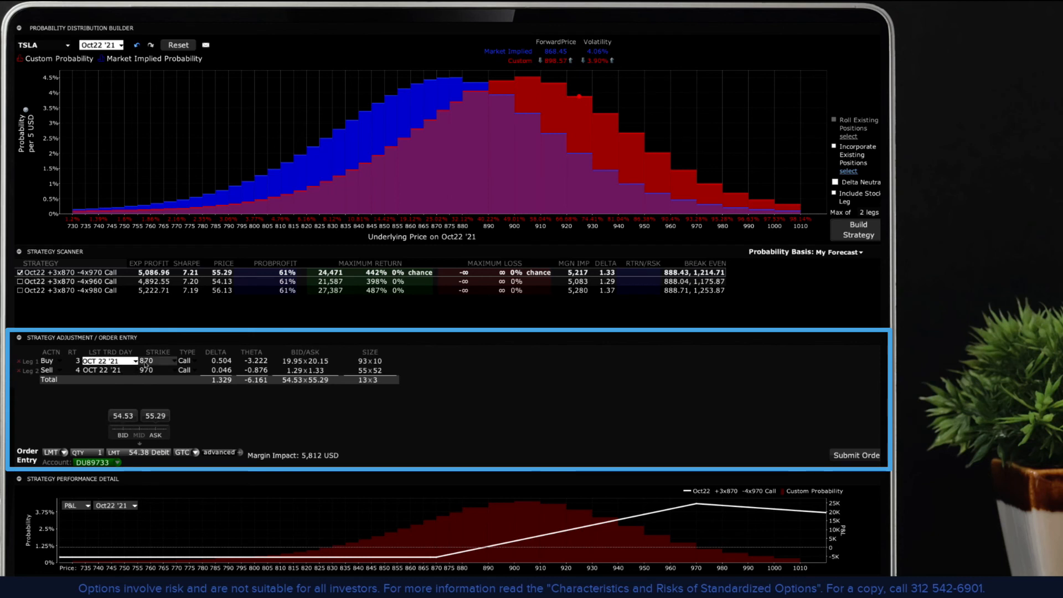
left_click(181, 360)
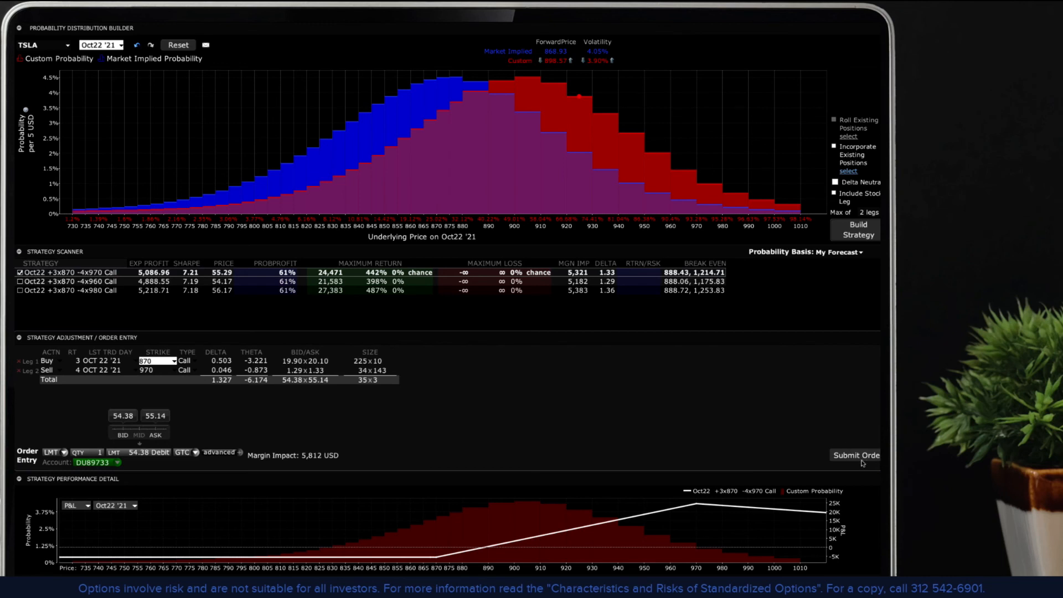
- Preview the spread order, cancel without sending, and enlarge the strategy performance graph
left_click(856, 455)
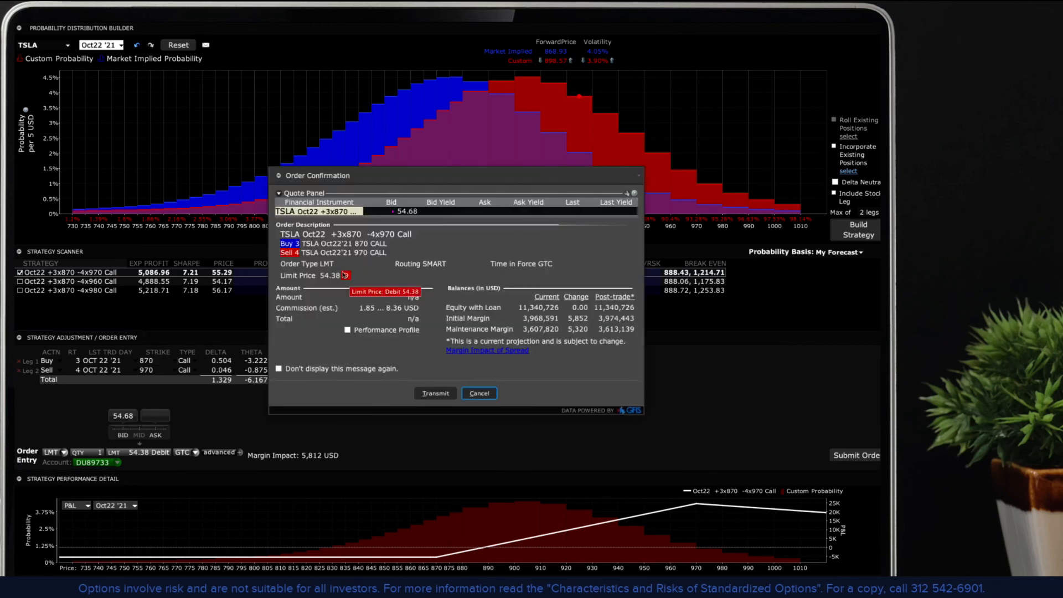
mouse_move(479, 393)
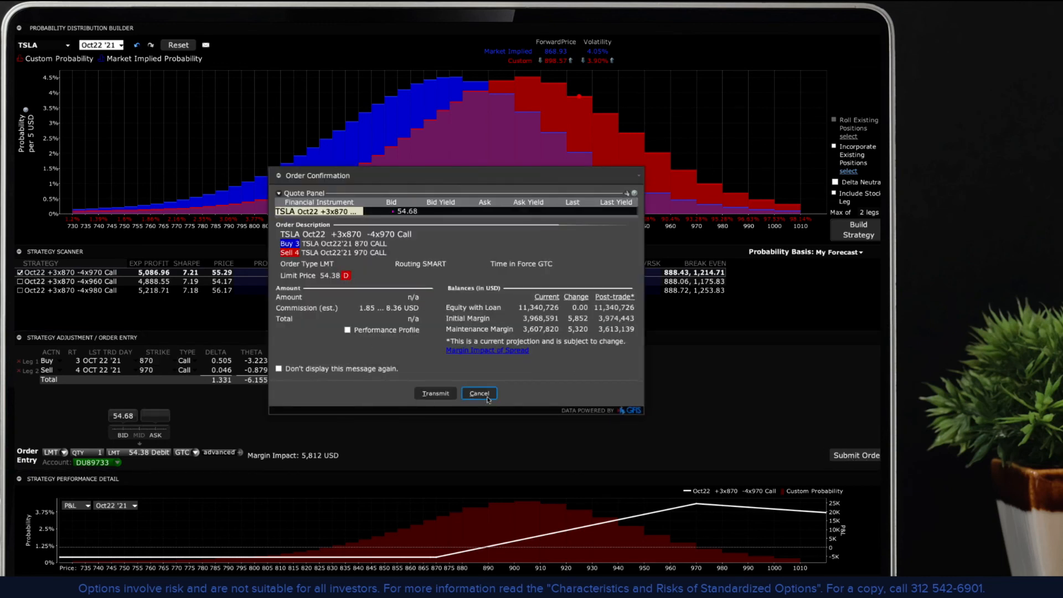
left_click(478, 393)
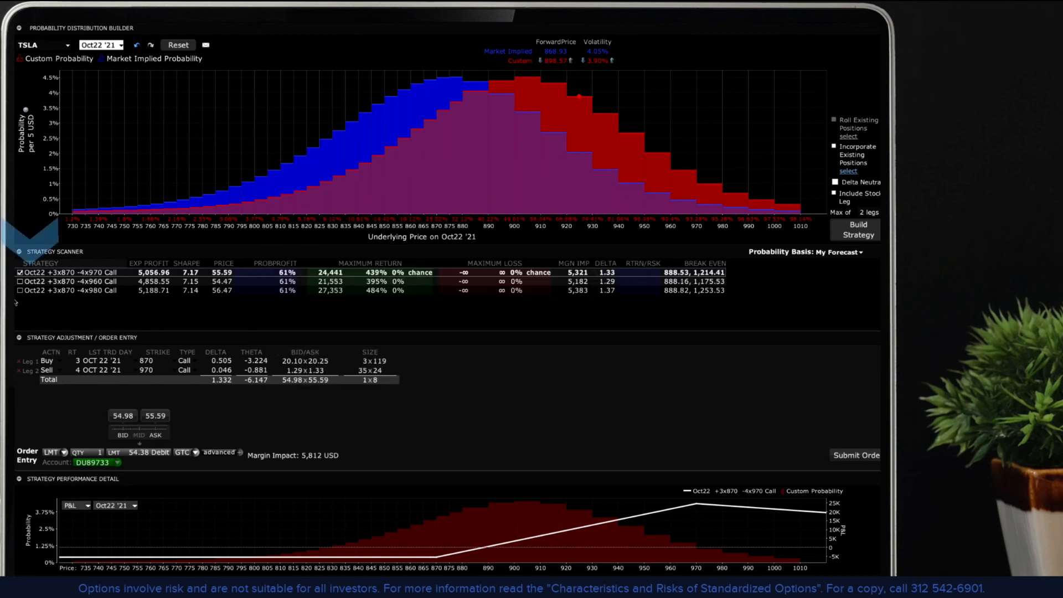
left_click(20, 281)
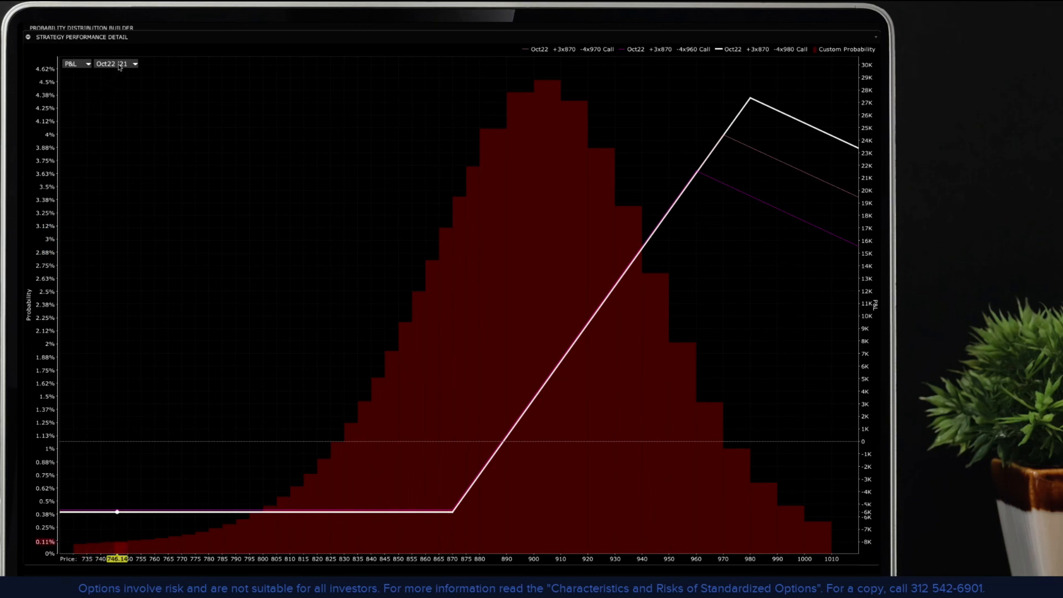
- Evaluate the spreads' P&L curves as of Oct20 '21 instead of expiration
left_click(134, 63)
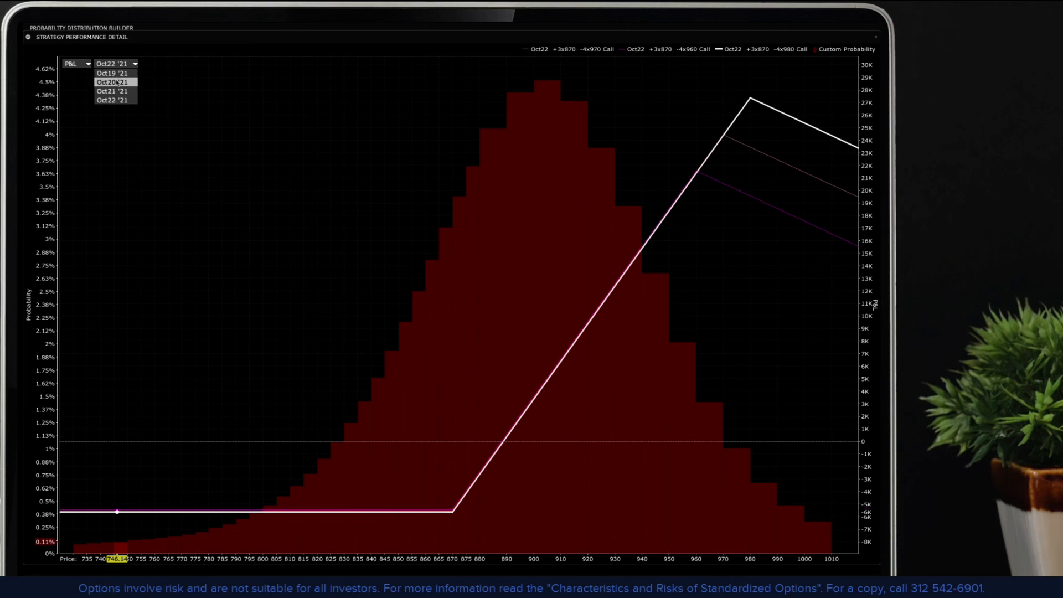
left_click(112, 82)
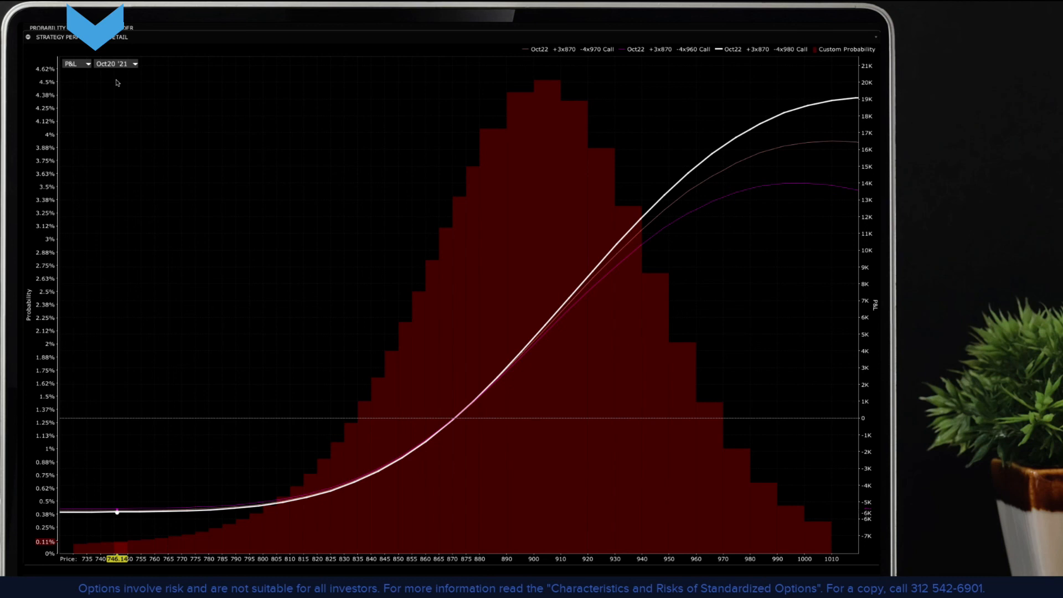
- Graph the spreads' Delta, then Gamma, and evaluate Gamma as of Oct21 '21
left_click(77, 63)
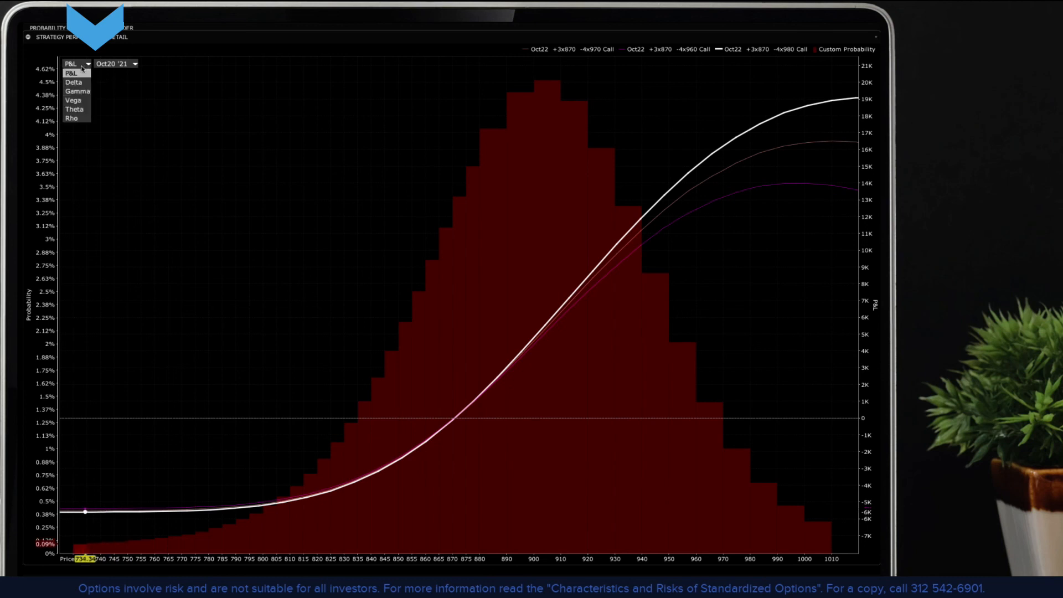
left_click(73, 82)
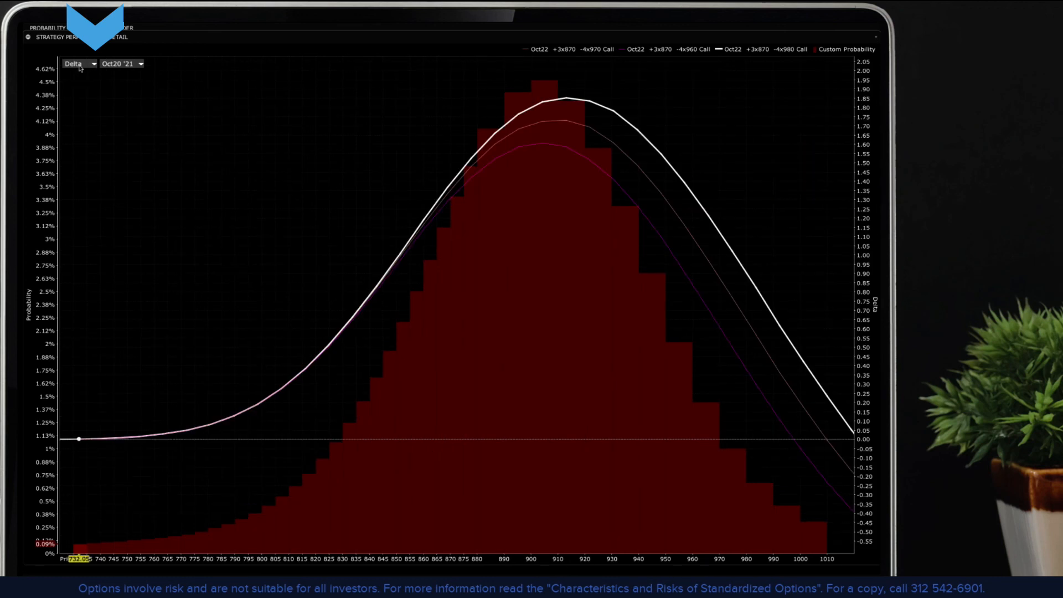
left_click(79, 63)
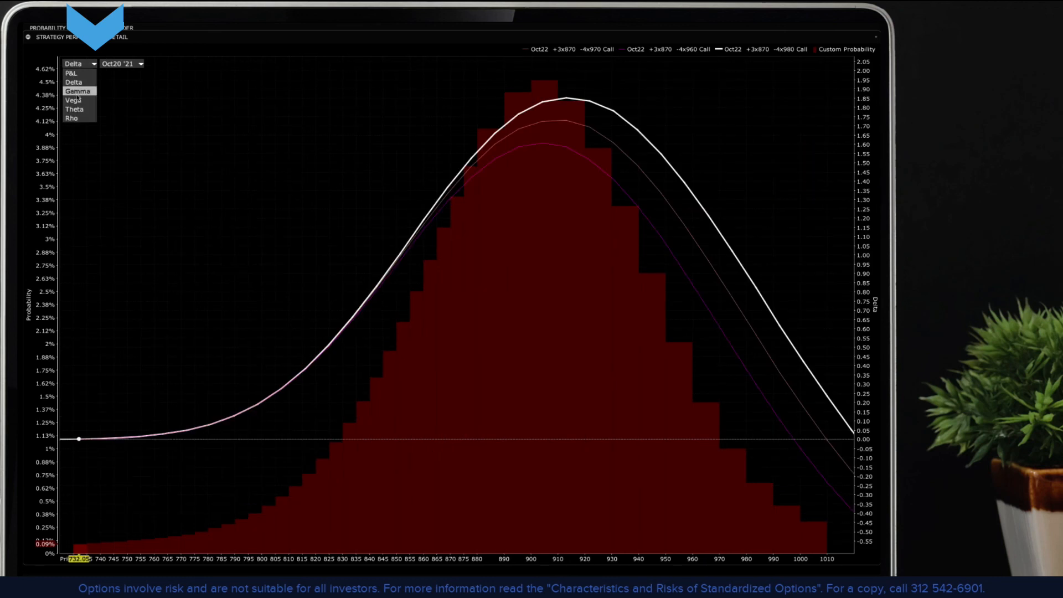
mouse_move(74, 100)
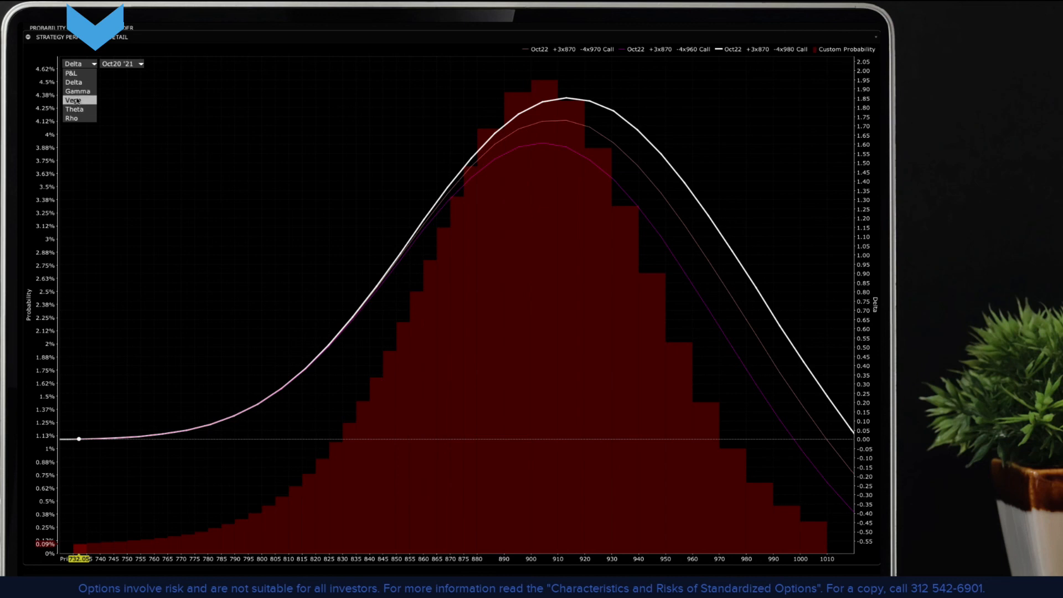
left_click(75, 100)
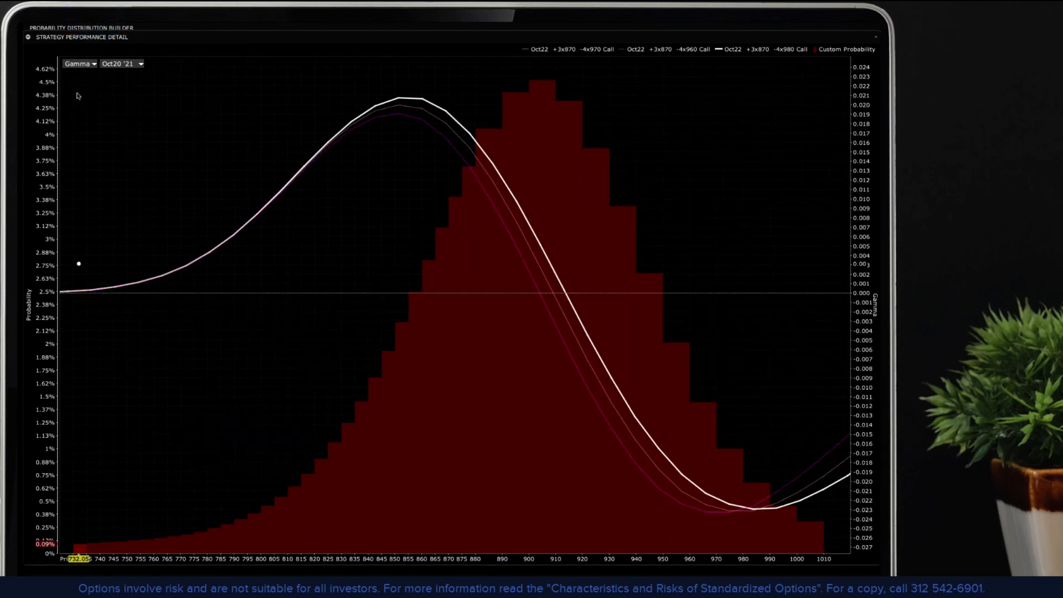
left_click(122, 63)
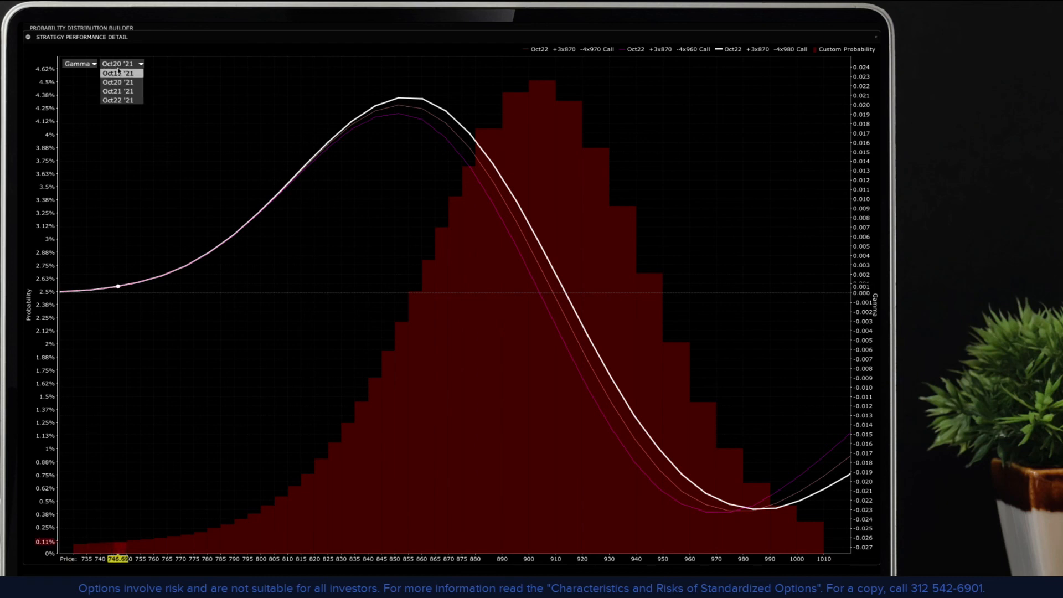
left_click(119, 92)
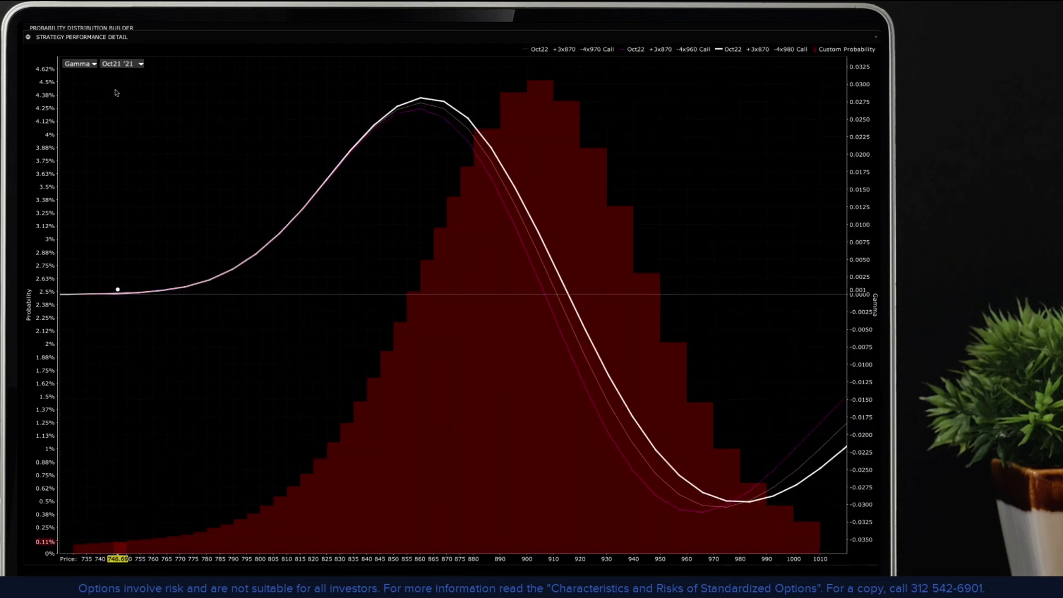